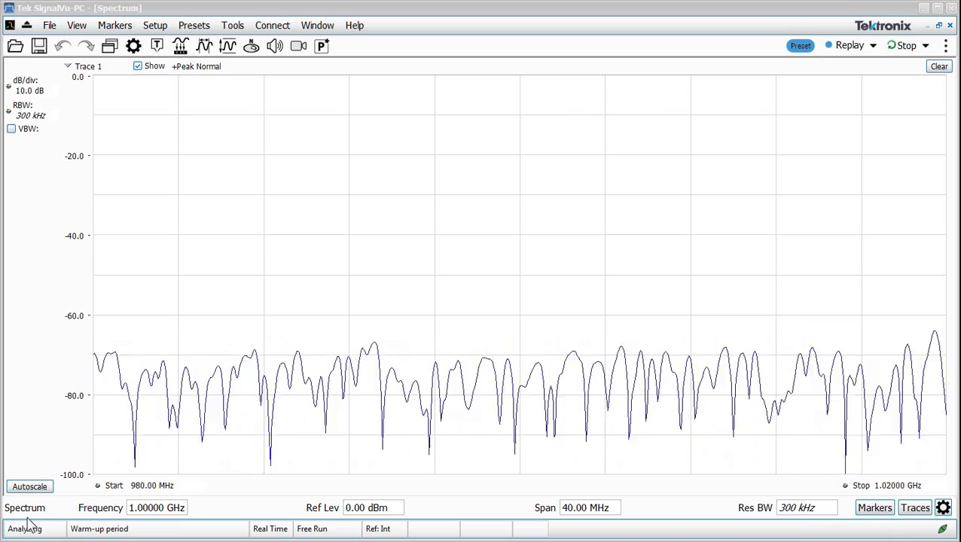
- Set the centre frequency to 2.45 GHz and the reference level to -30 dBm
{"action": "left_click", "coordinate": [157, 507]}
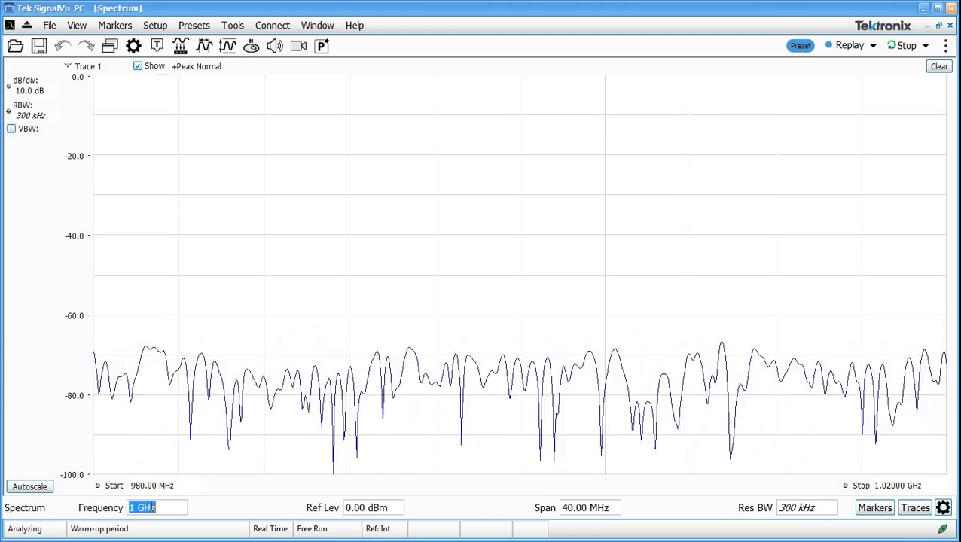
{"action": "type", "text": "2.45000"}
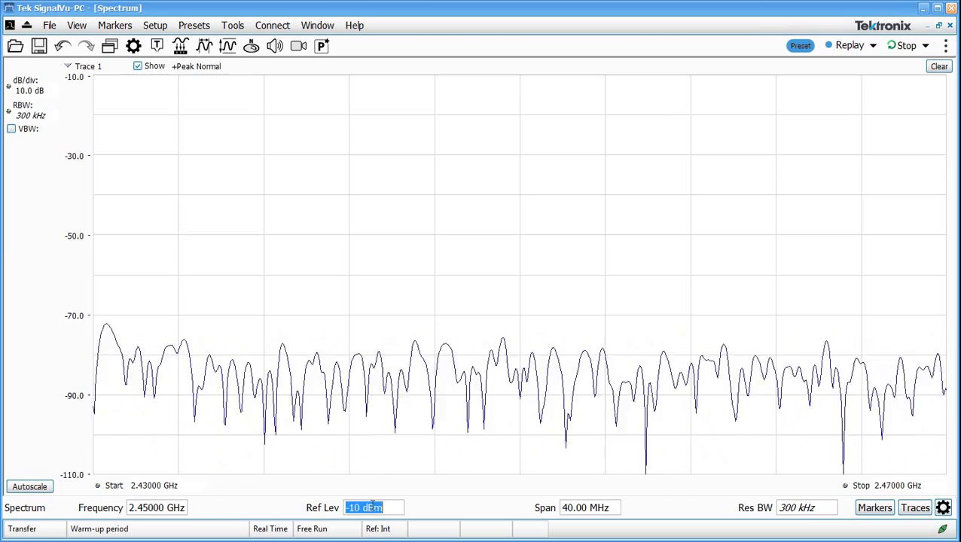
{"action": "type", "text": "-30 dBm"}
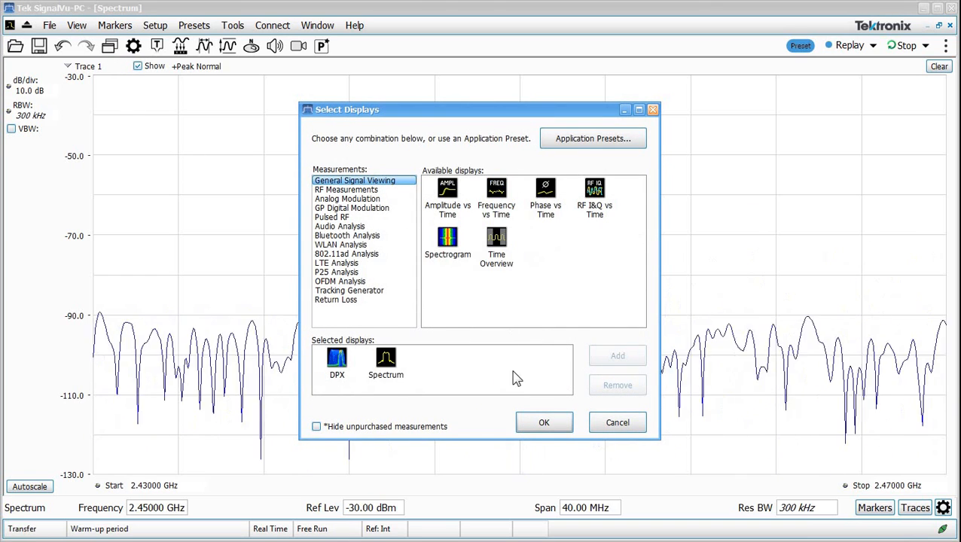
- Confirm the display selection so only the DPX Spectrum display is shown
{"action": "left_click", "coordinate": [543, 422]}
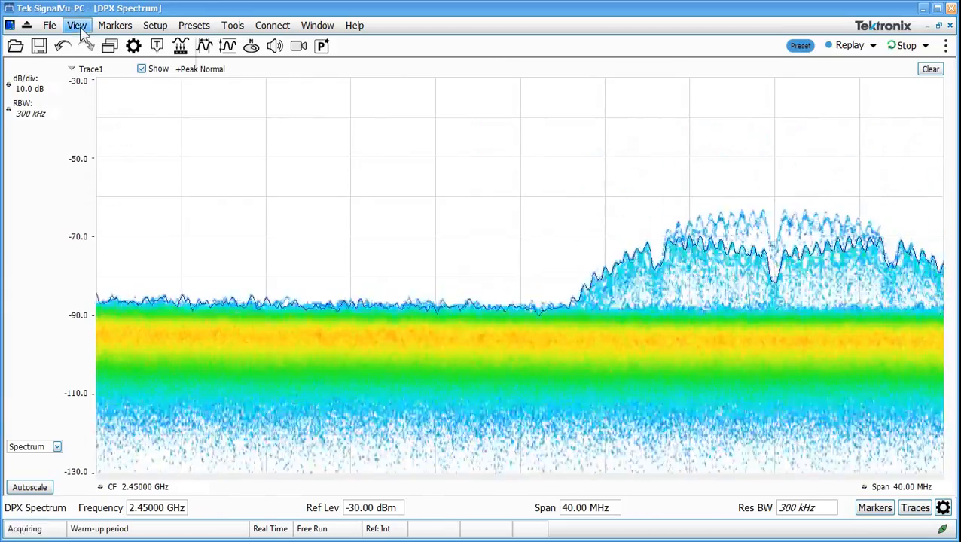
- Show the Chan Nav toolbar and choose 802.11g as the signal standard
{"action": "left_click", "coordinate": [76, 24]}
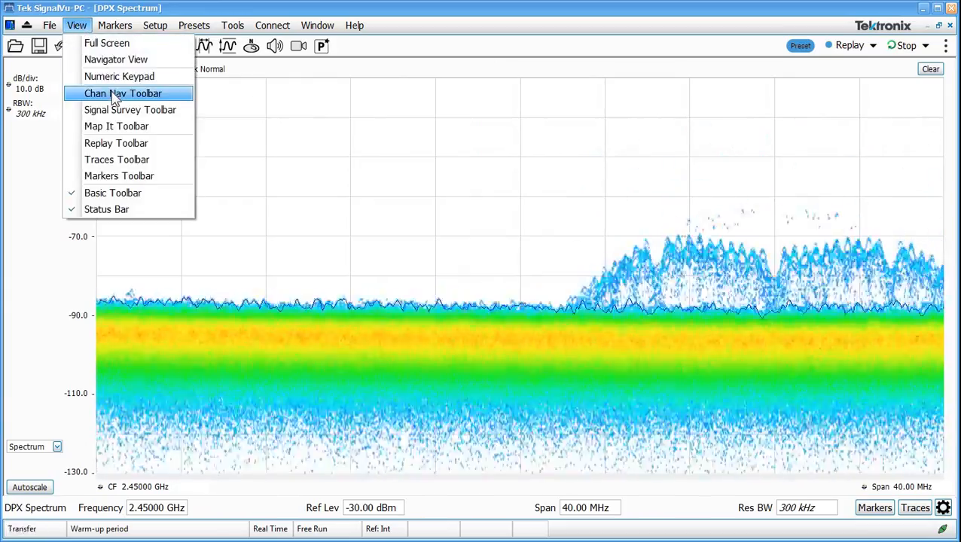
{"action": "left_click", "coordinate": [123, 93]}
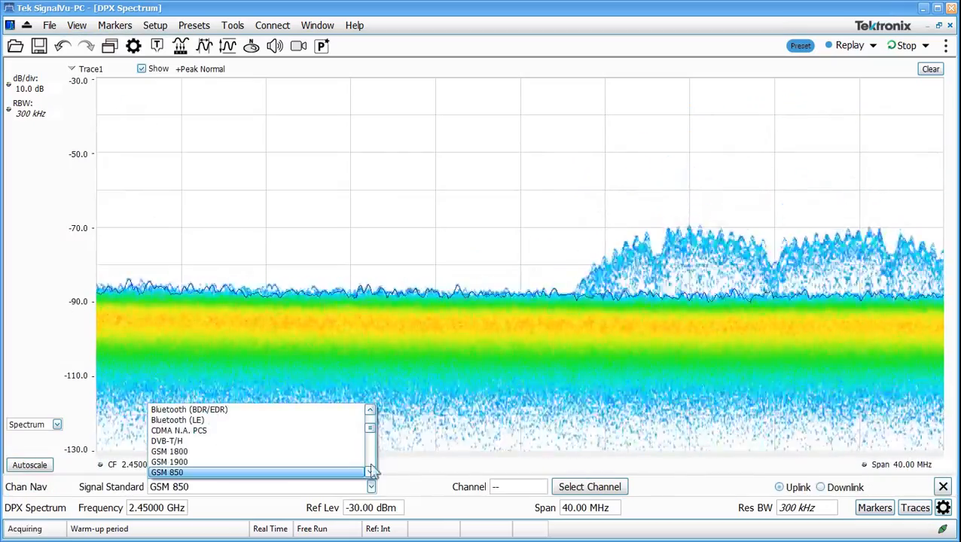
{"action": "left_click", "coordinate": [370, 431]}
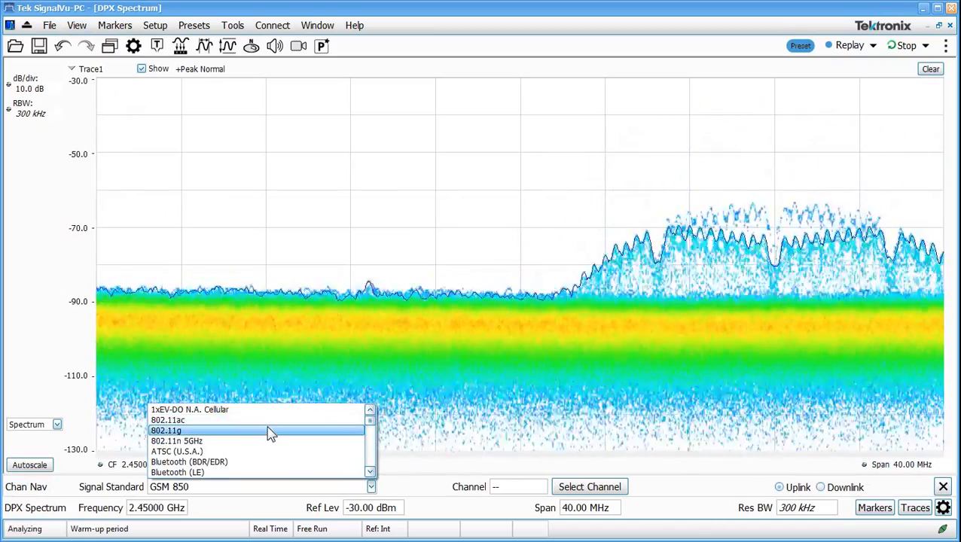
{"action": "left_click", "coordinate": [165, 430]}
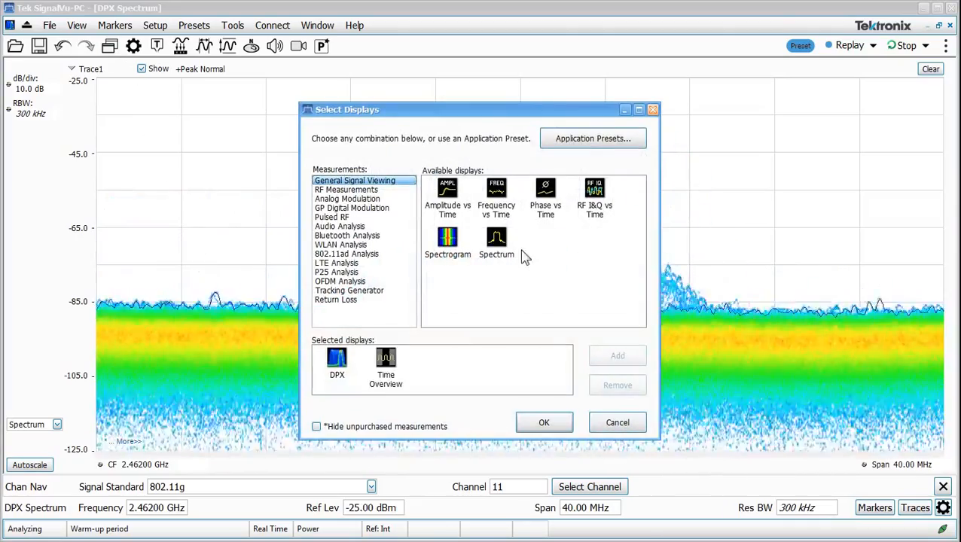
- Add the Spectrum display alongside DPX and Time Overview and apply the layout
{"action": "double_click", "coordinate": [496, 239]}
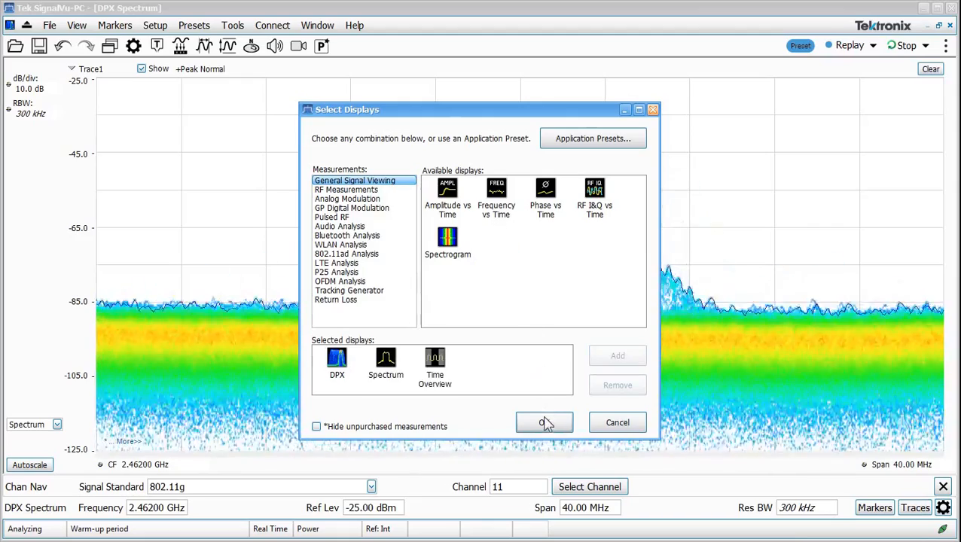
{"action": "left_click", "coordinate": [544, 422]}
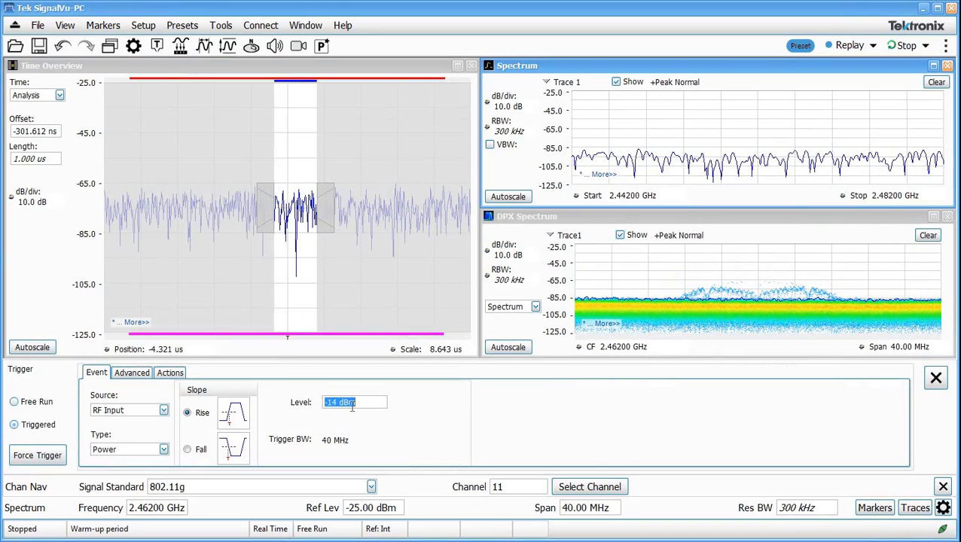
- Step the power trigger level down to -32 dBm
{"action": "type", "text": "-26 dBm"}
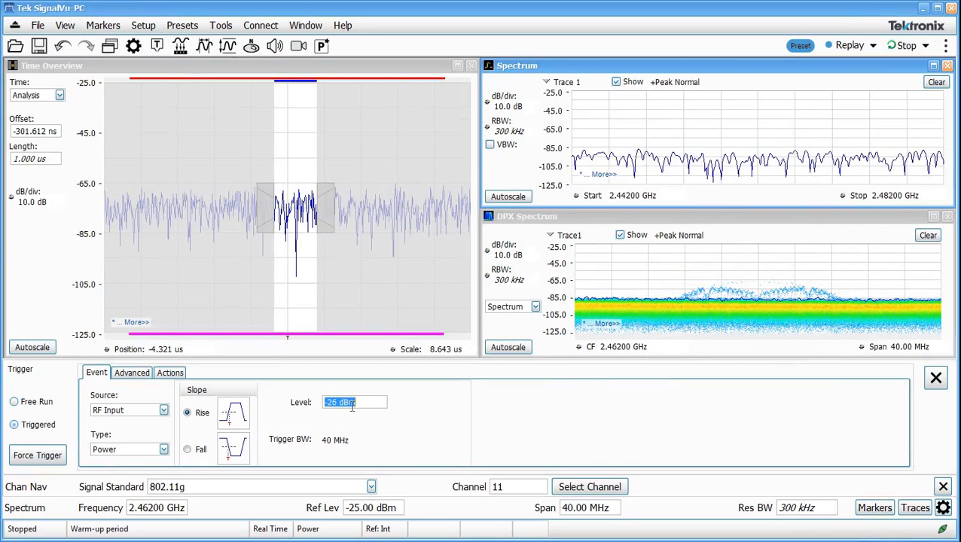
{"action": "type", "text": "-28 dBm"}
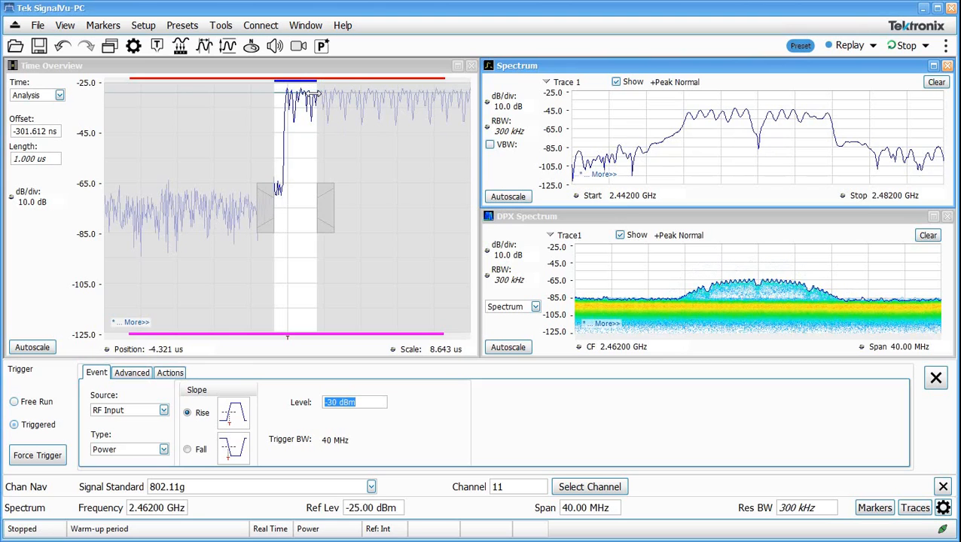
{"action": "type", "text": "-32 dBm"}
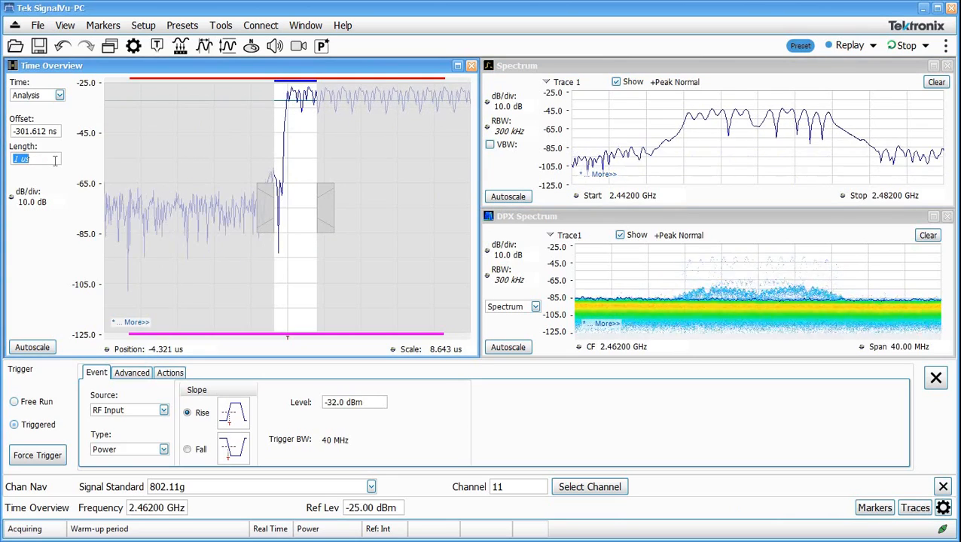
- Extend the Time Overview length to 100 µs and close the trigger panel
{"action": "type", "text": "5 us"}
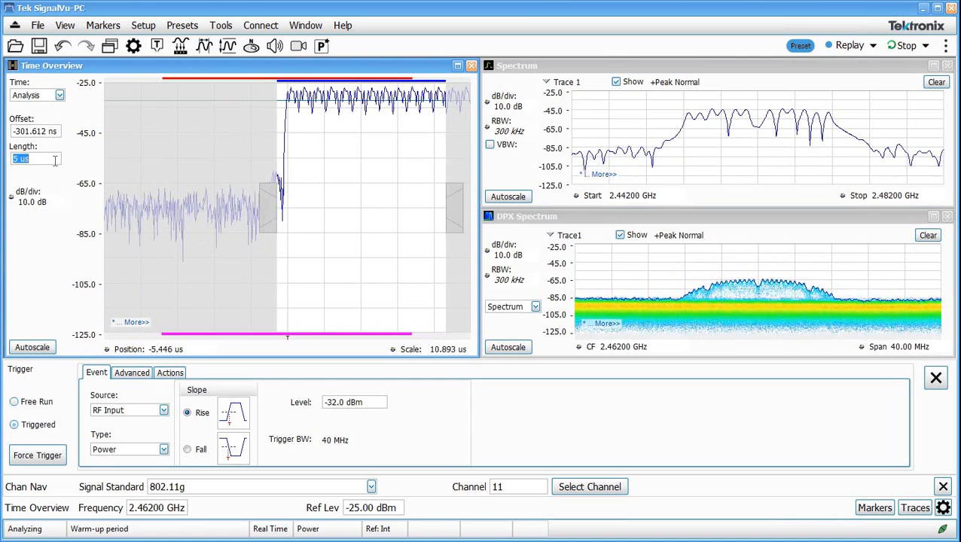
{"action": "type", "text": "20 us"}
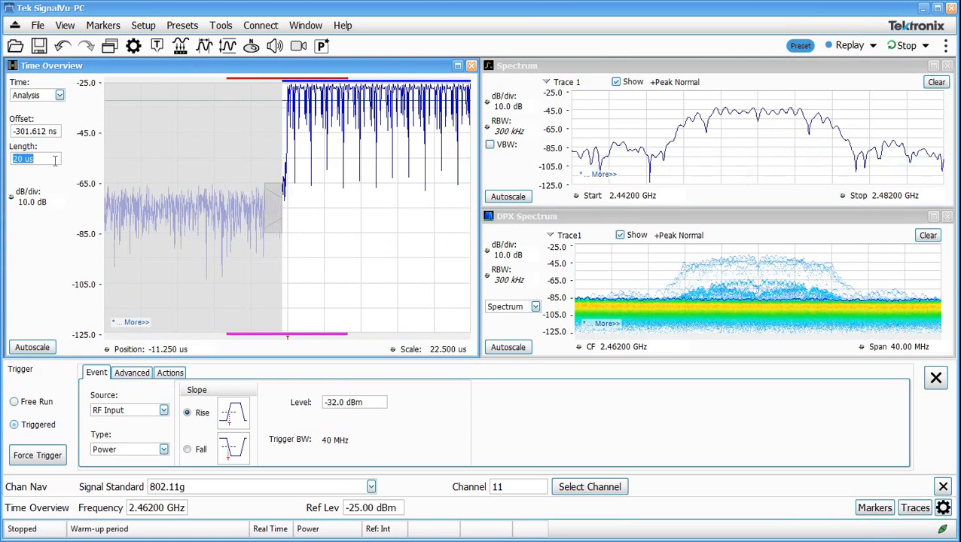
{"action": "type", "text": "100 us"}
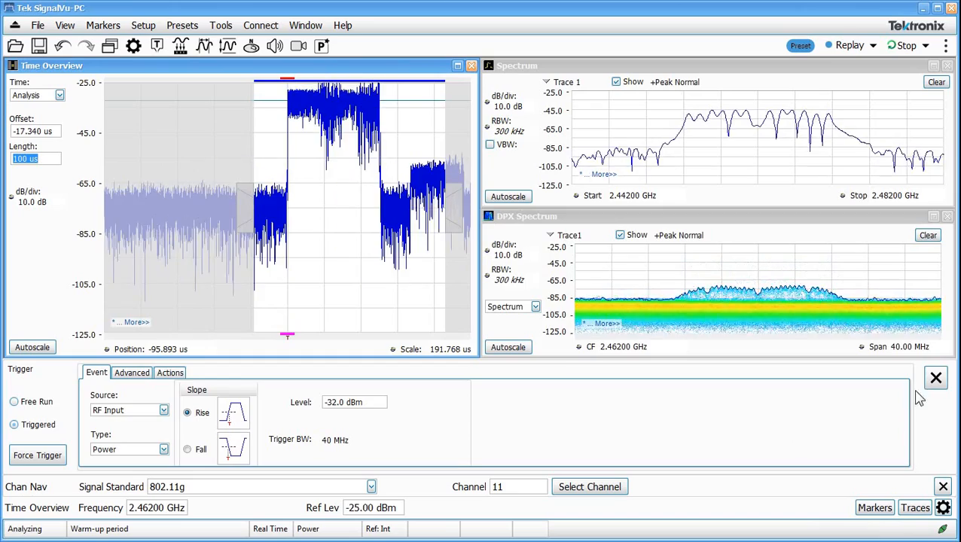
{"action": "left_click", "coordinate": [936, 376]}
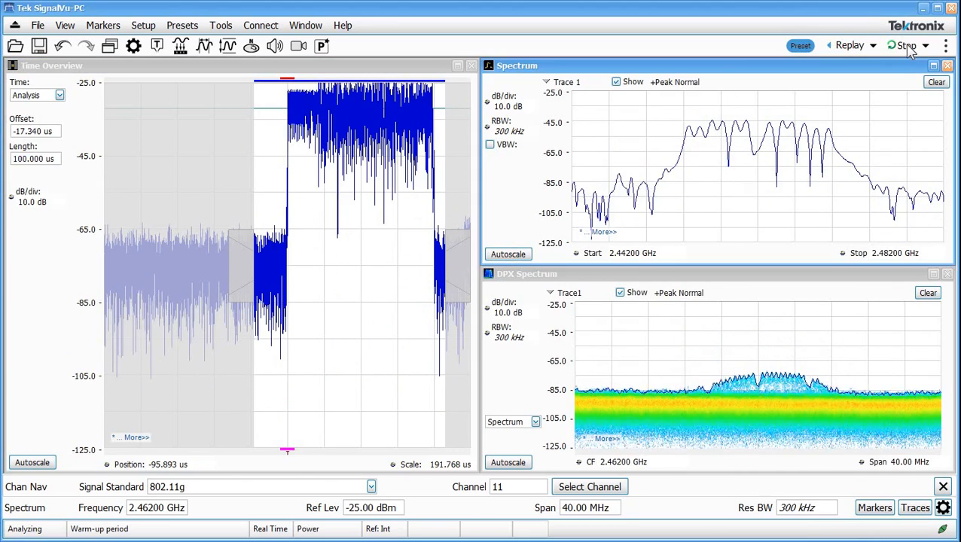
- Stop acquisition and add a WLAN Constellation display from the WLAN Analysis group
{"action": "left_click", "coordinate": [905, 45]}
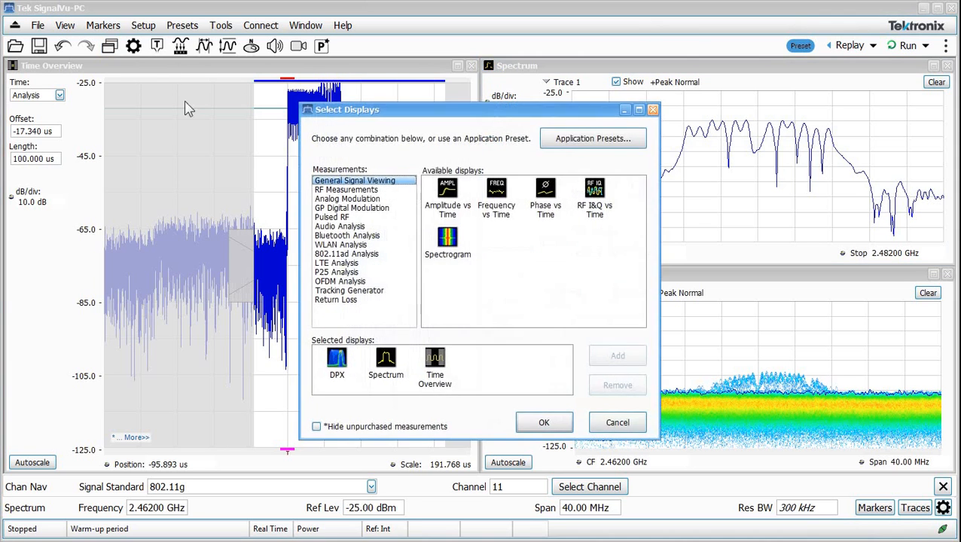
{"action": "left_click", "coordinate": [341, 244]}
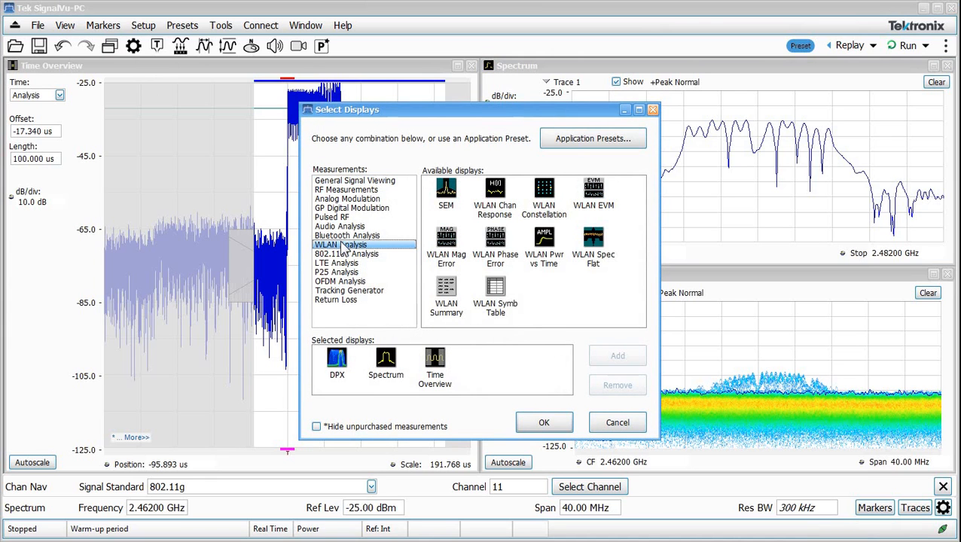
{"action": "mouse_move", "coordinate": [354, 244]}
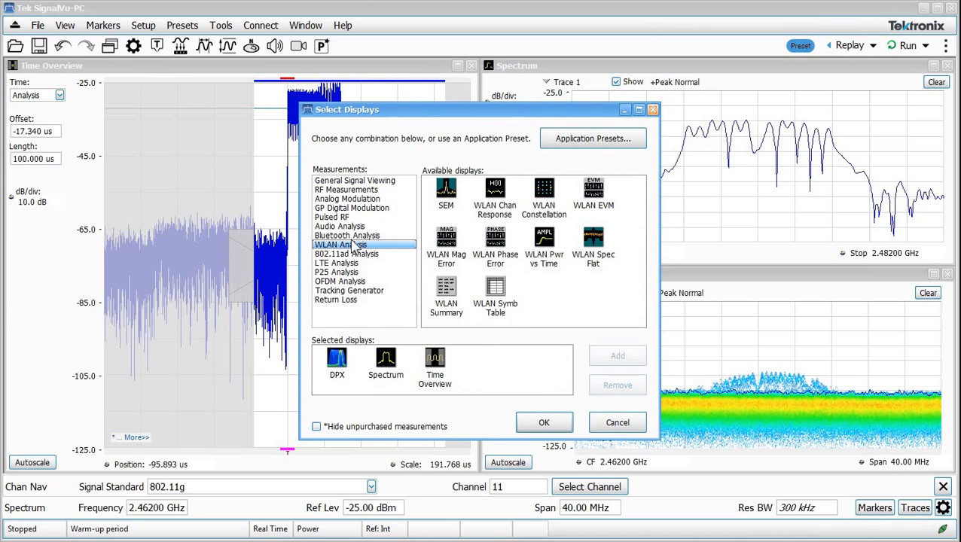
{"action": "double_click", "coordinate": [544, 192]}
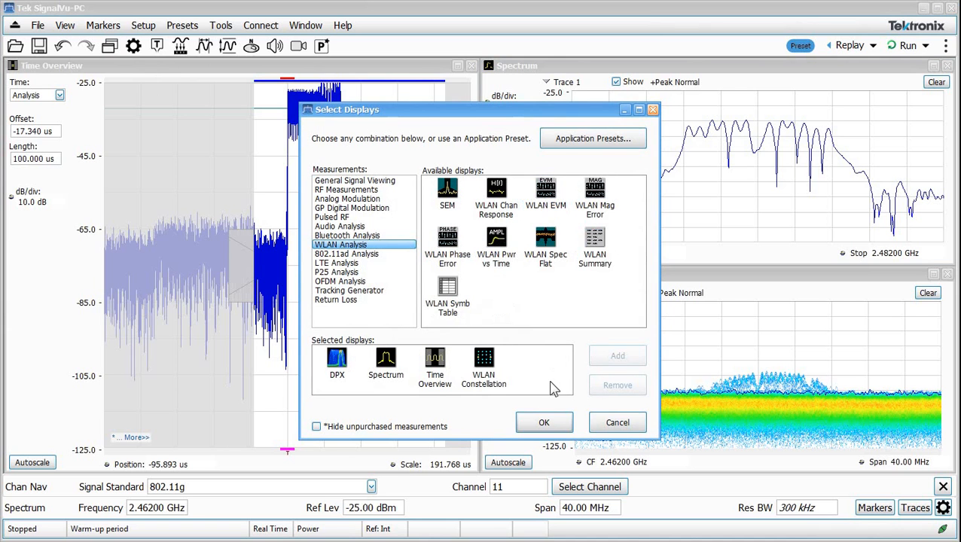
{"action": "left_click", "coordinate": [544, 421]}
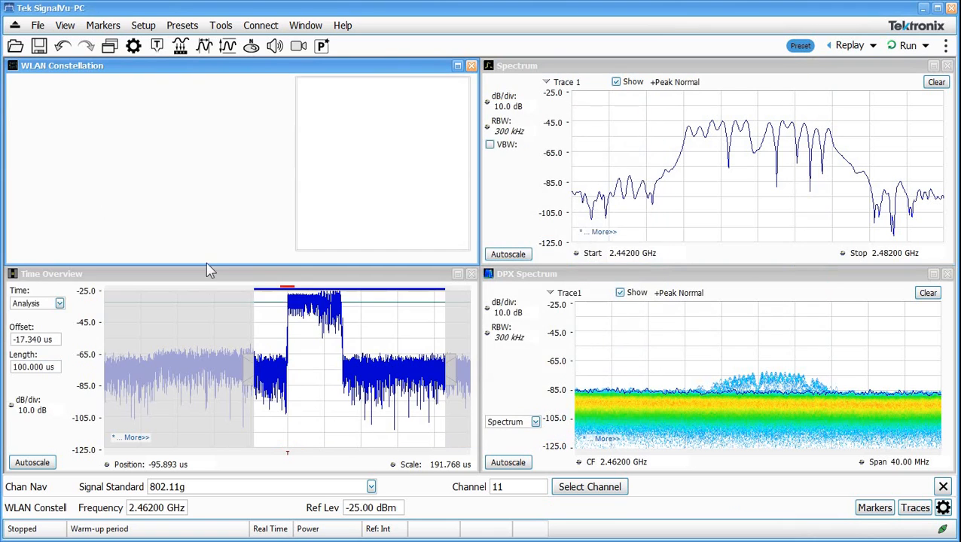
{"action": "mouse_move", "coordinate": [139, 52]}
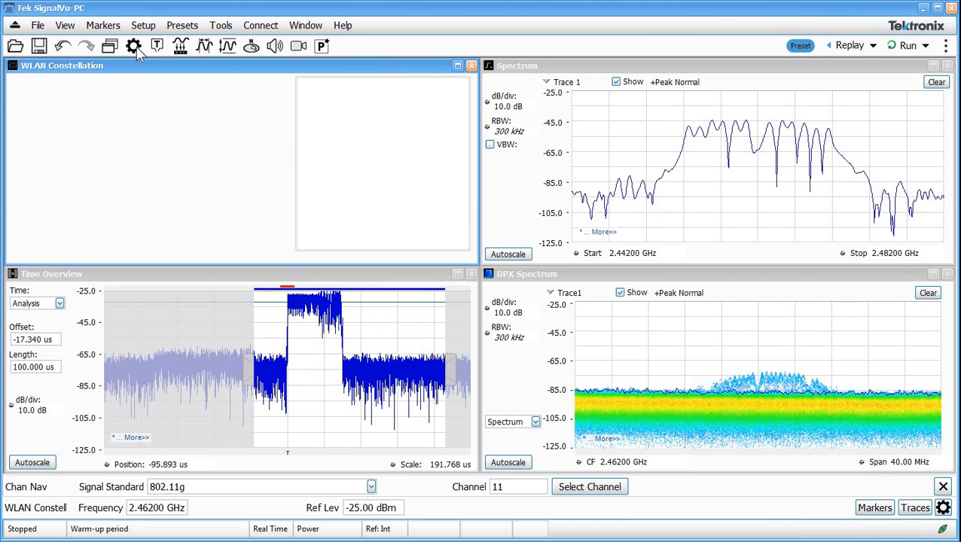
- In the constellation's Modulation Params, keep the standard at 802.11g with 20 MHz bandwidth
{"action": "left_click", "coordinate": [132, 45]}
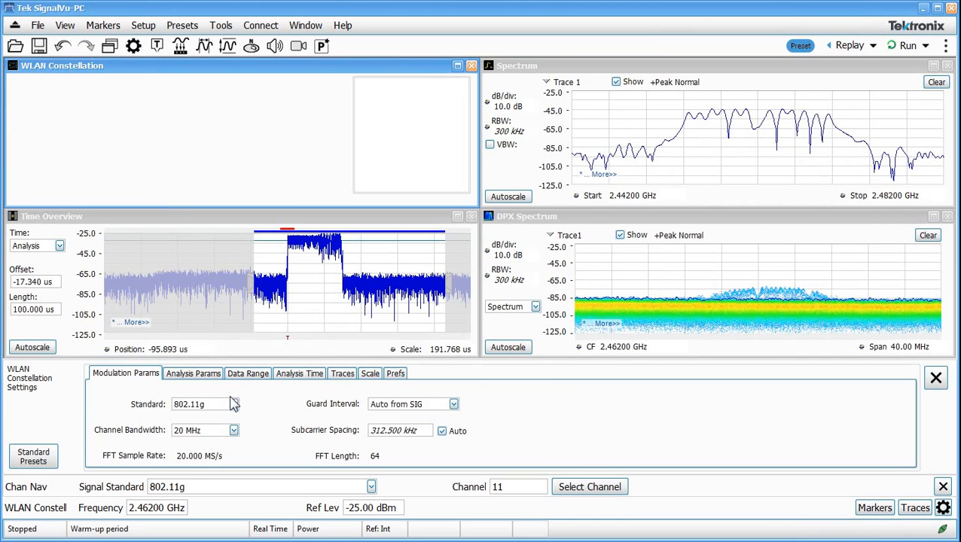
{"action": "left_click", "coordinate": [233, 404]}
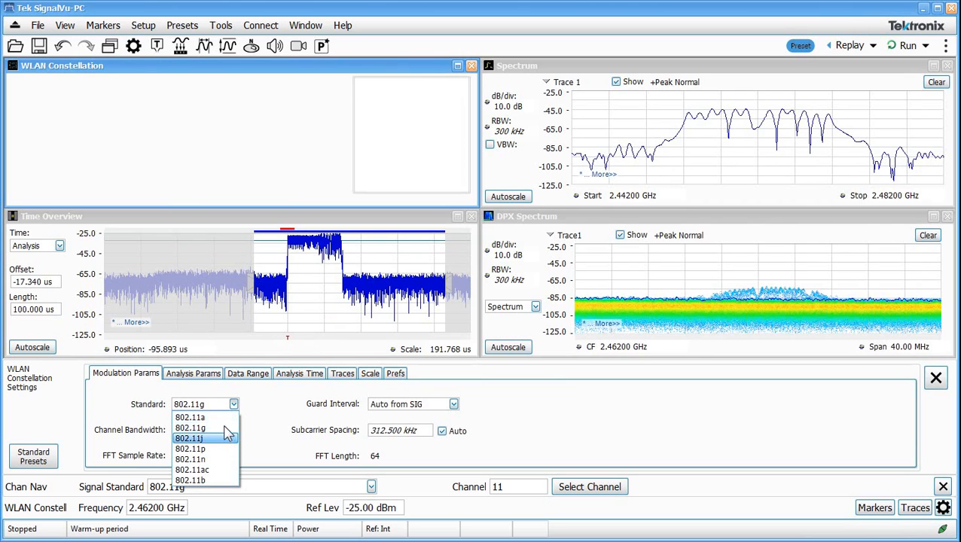
{"action": "mouse_move", "coordinate": [190, 417]}
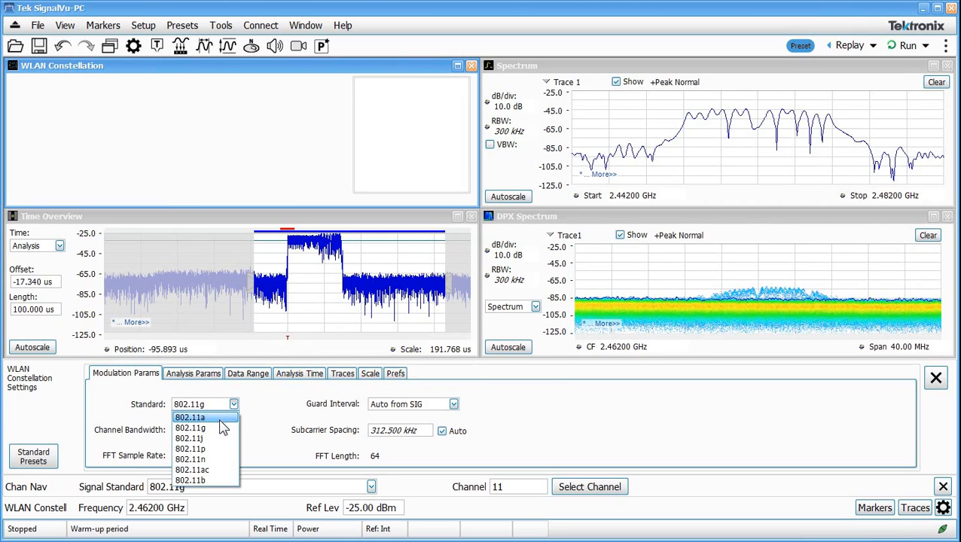
{"action": "mouse_move", "coordinate": [219, 459]}
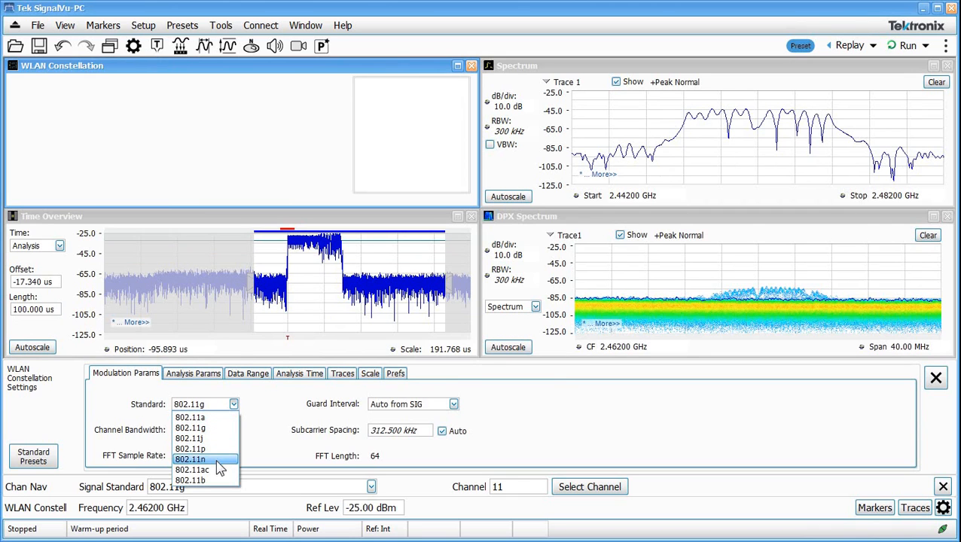
{"action": "mouse_move", "coordinate": [229, 418]}
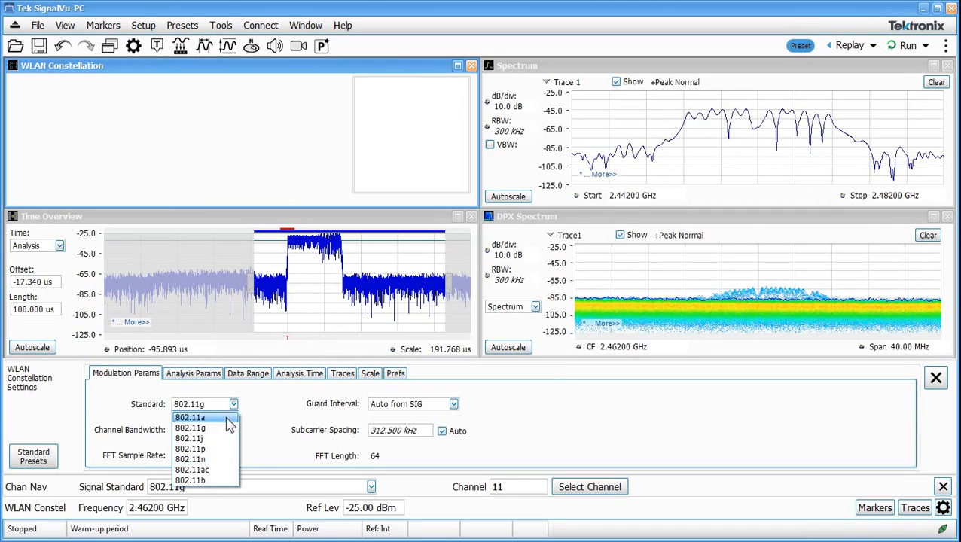
{"action": "mouse_move", "coordinate": [190, 428]}
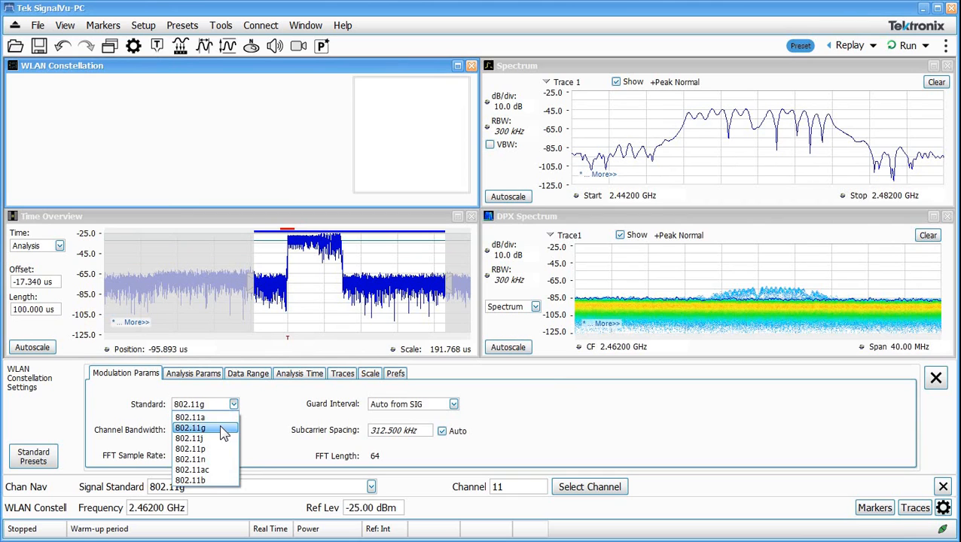
{"action": "left_click", "coordinate": [189, 428]}
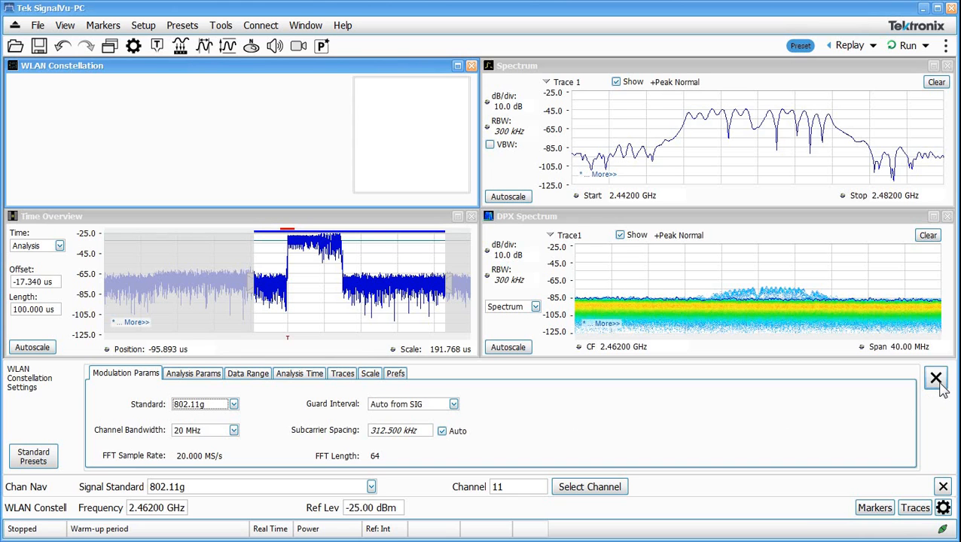
- Close the settings and replay the current acquisition to show the 16-point constellation
{"action": "left_click", "coordinate": [935, 378]}
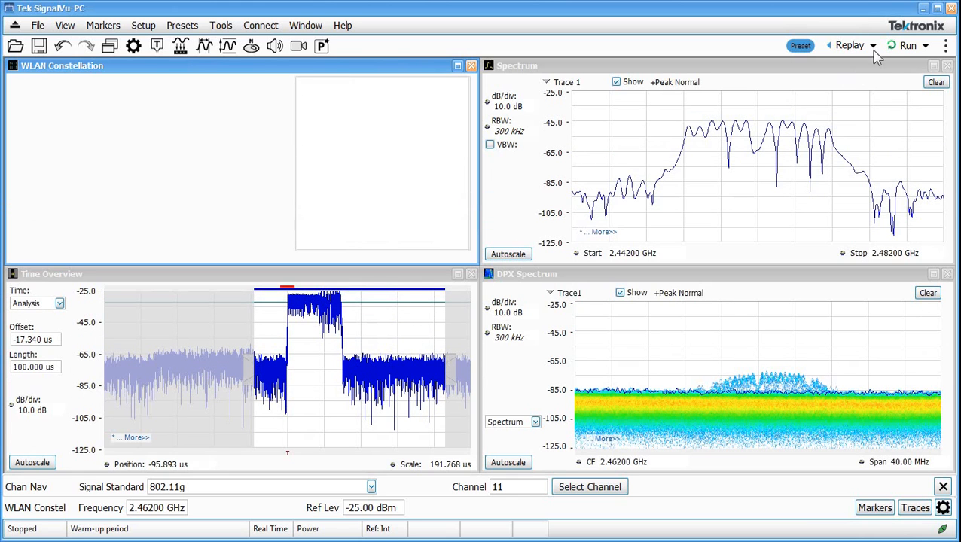
{"action": "left_click", "coordinate": [874, 45]}
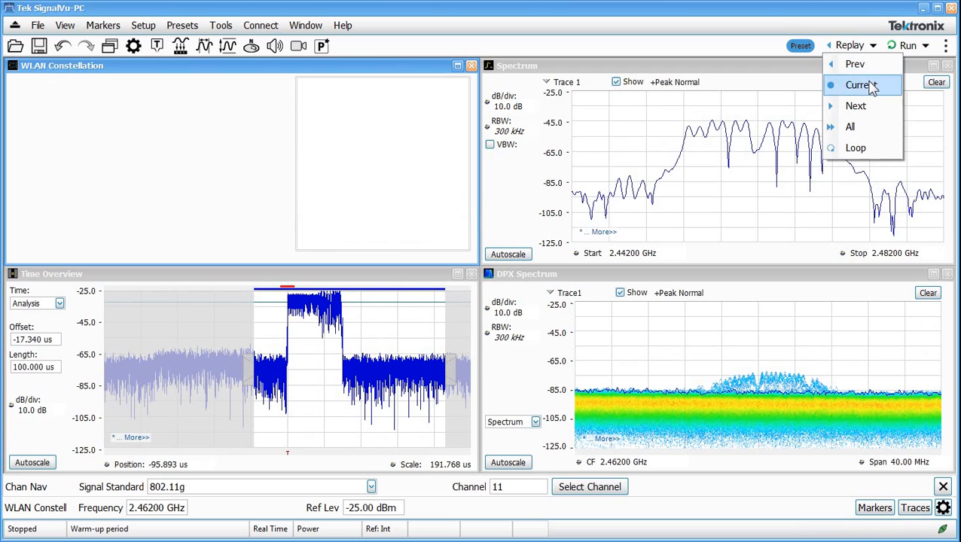
{"action": "left_click", "coordinate": [859, 84]}
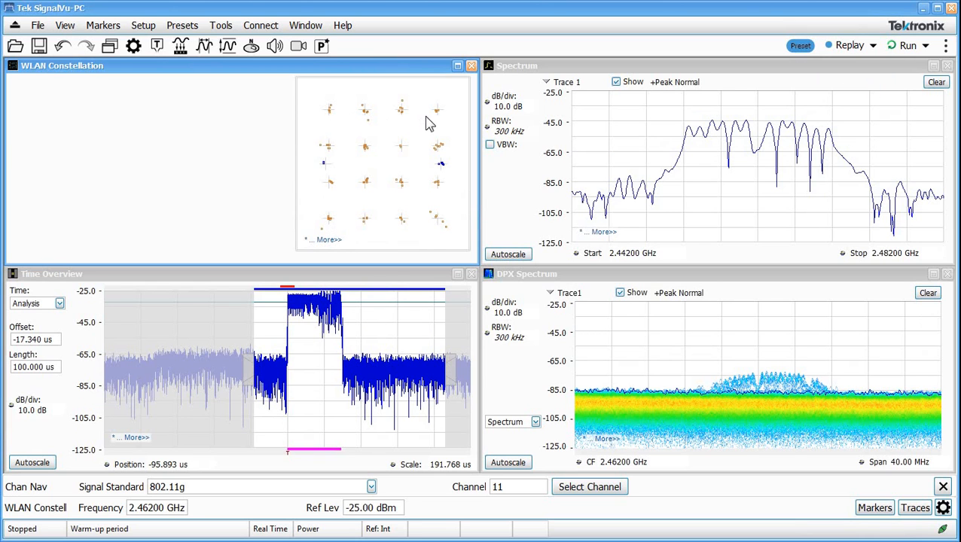
{"action": "mouse_move", "coordinate": [138, 98]}
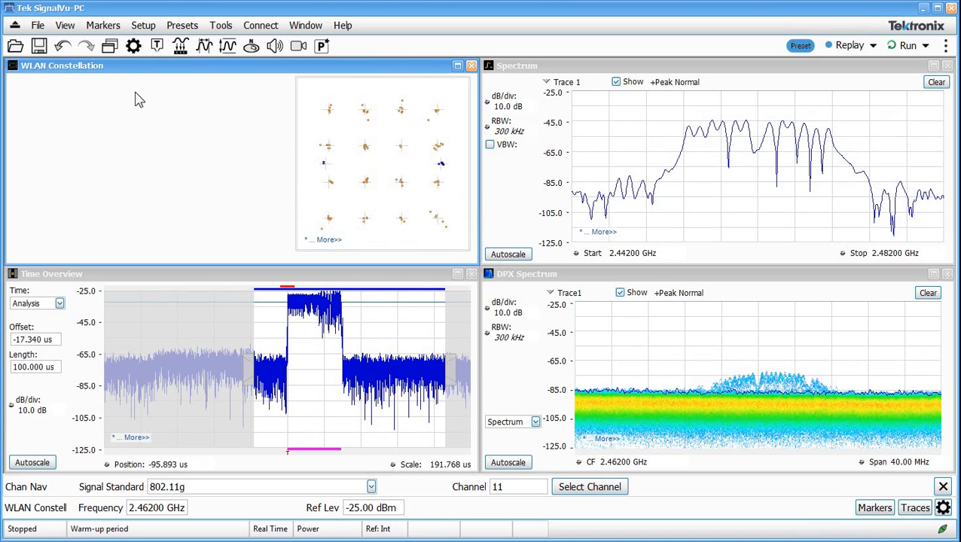
{"action": "mouse_move", "coordinate": [304, 314]}
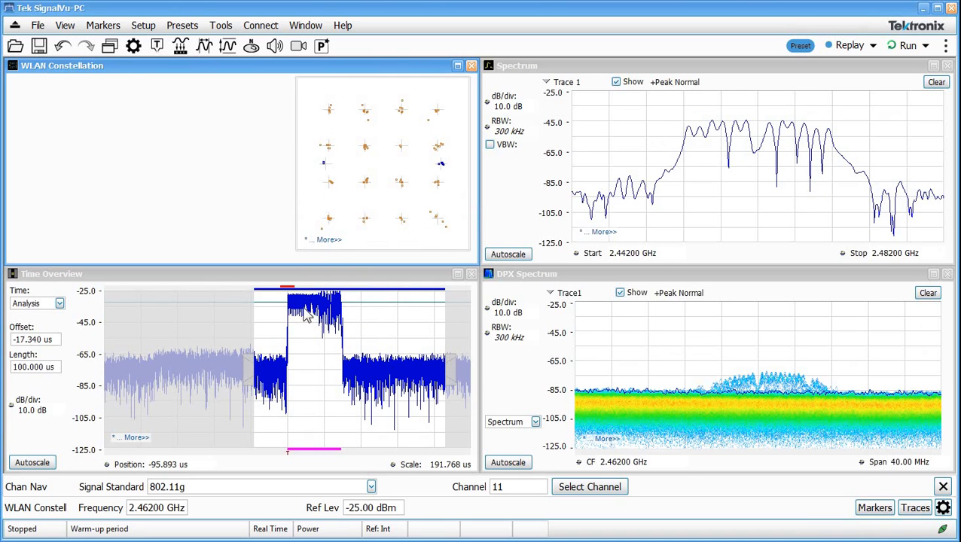
{"action": "mouse_move", "coordinate": [128, 60]}
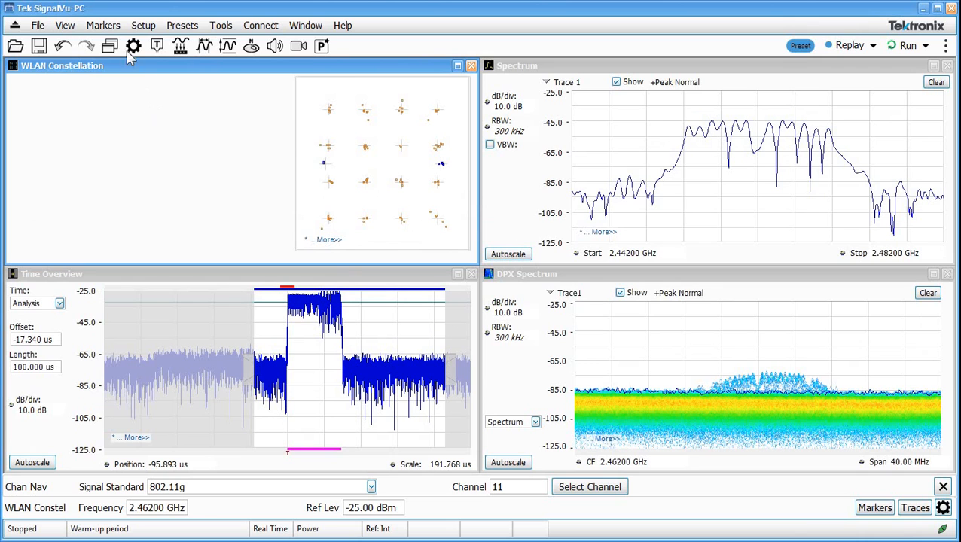
{"action": "mouse_move", "coordinate": [439, 134]}
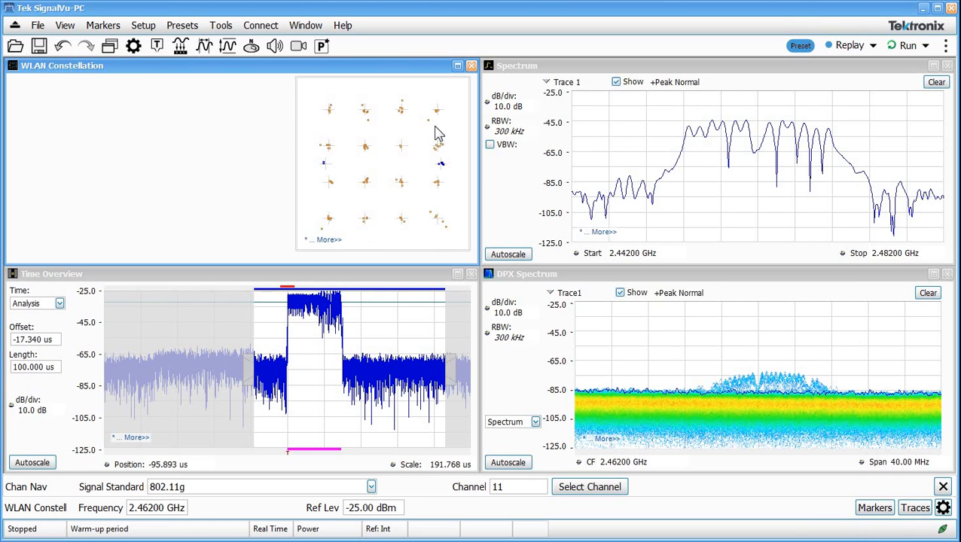
{"action": "mouse_move", "coordinate": [338, 155]}
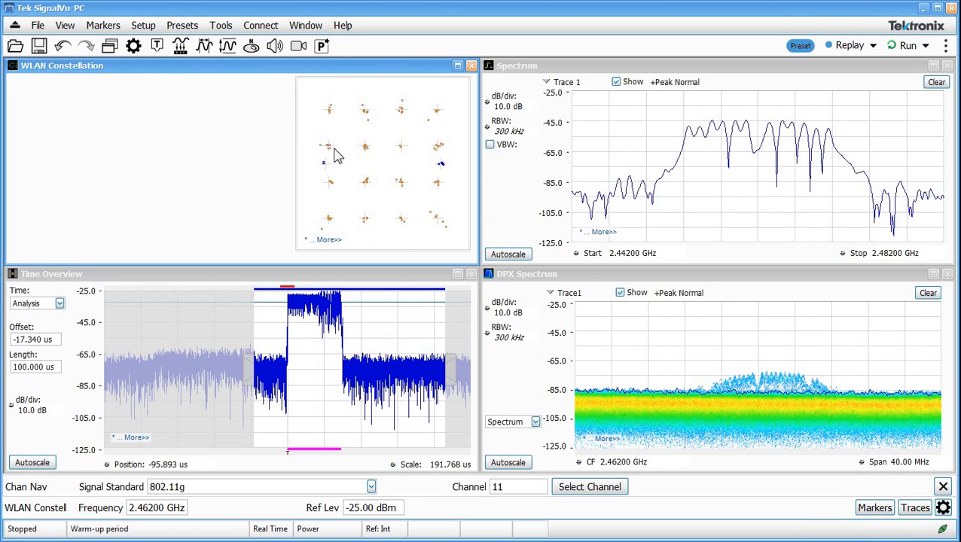
{"action": "mouse_move", "coordinate": [443, 229]}
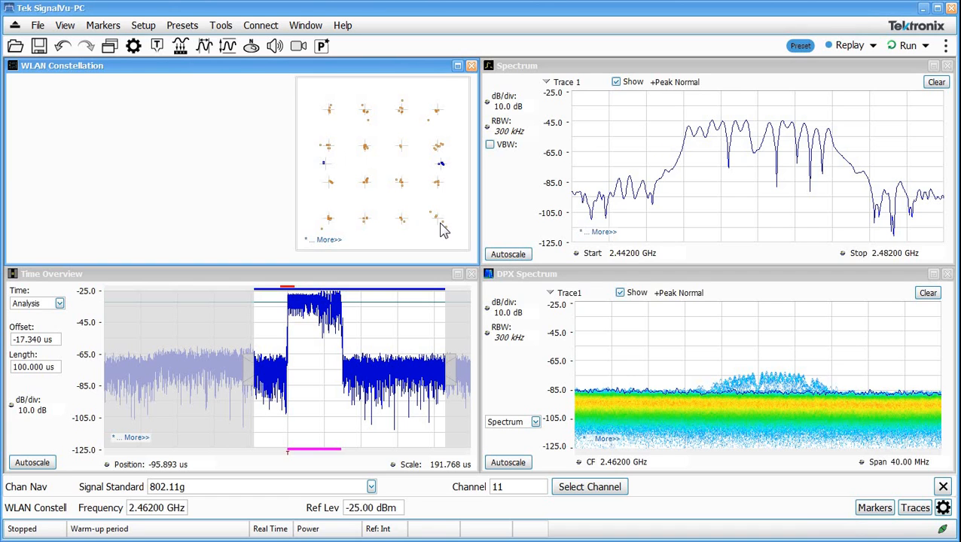
{"action": "mouse_move", "coordinate": [166, 66]}
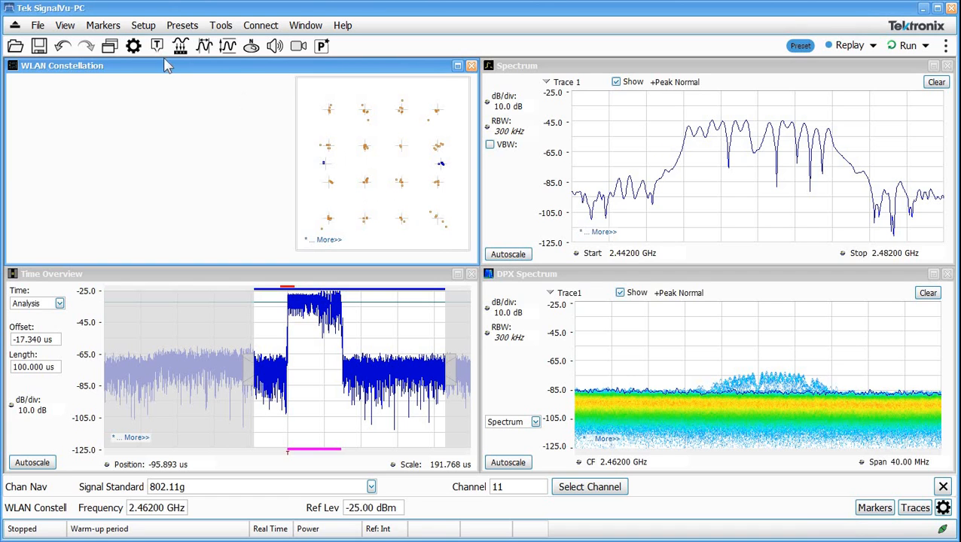
{"action": "mouse_move", "coordinate": [259, 128]}
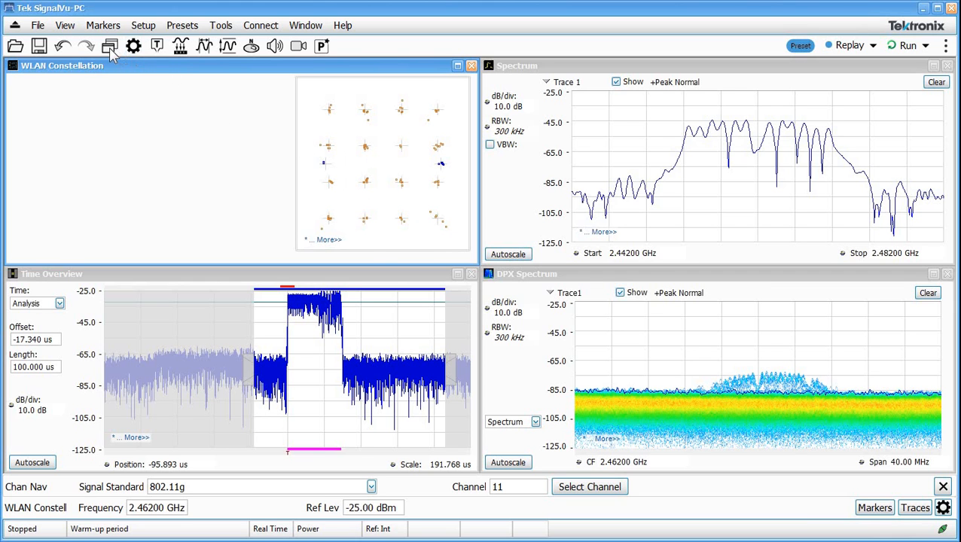
- Add WLAN Chan Response, EVM, Symb Table and Summary displays and apply the selection
{"action": "left_click", "coordinate": [110, 45]}
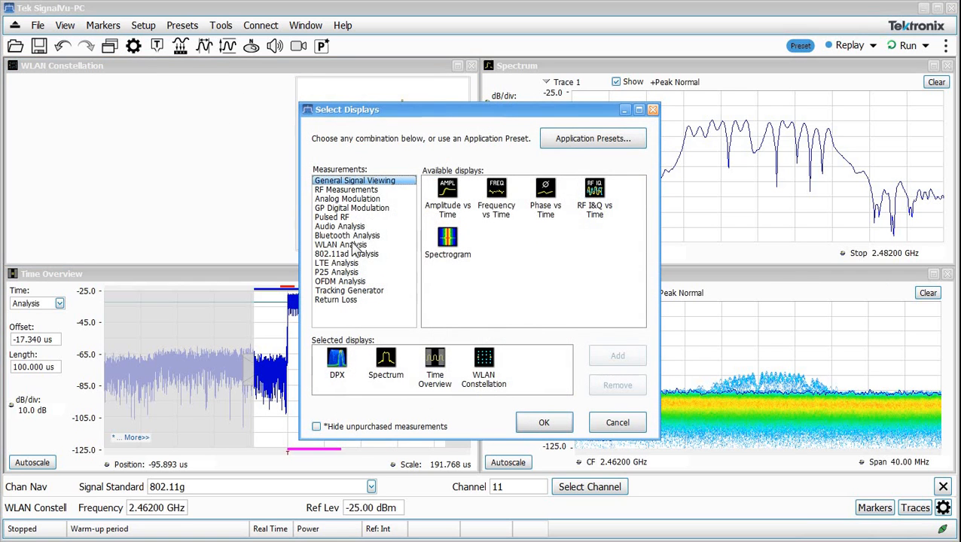
{"action": "left_click", "coordinate": [340, 244]}
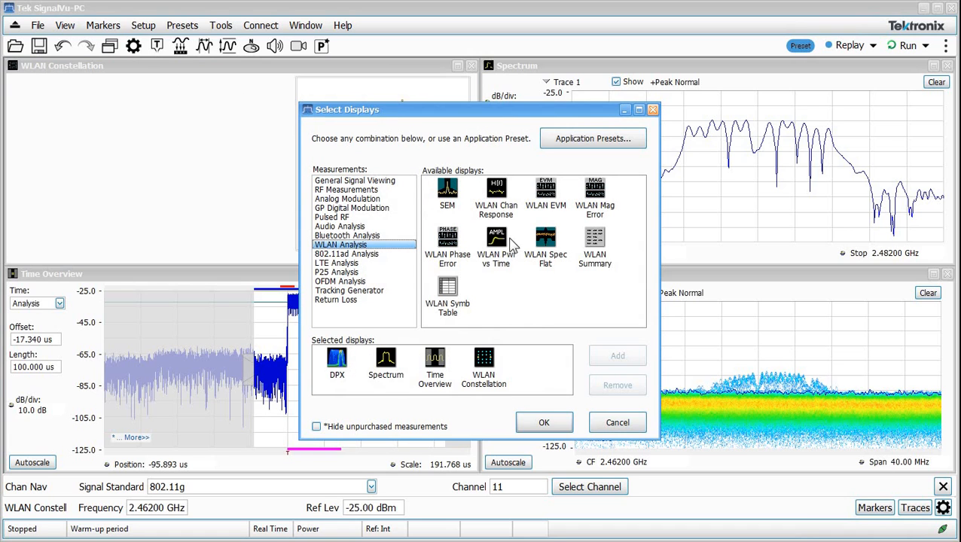
{"action": "left_click", "coordinate": [496, 196]}
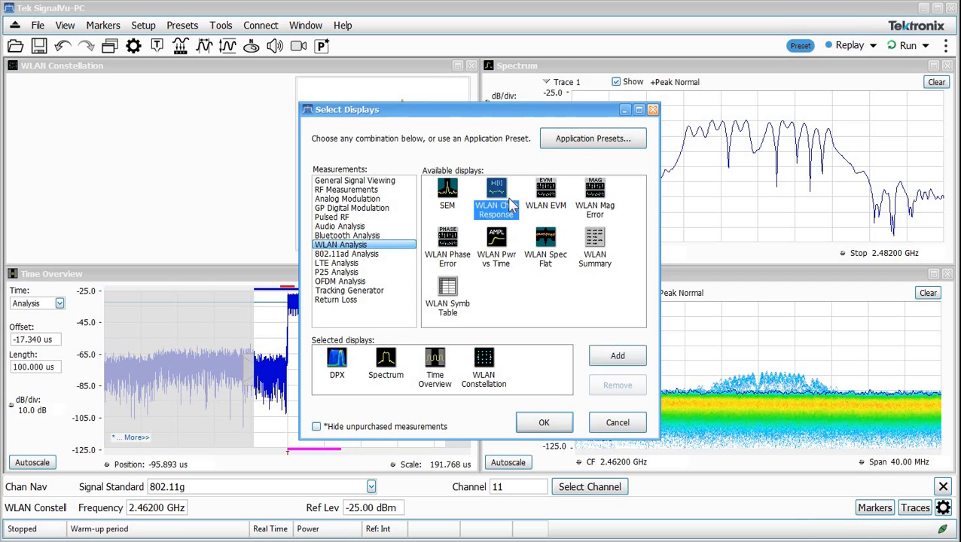
{"action": "left_click", "coordinate": [618, 355]}
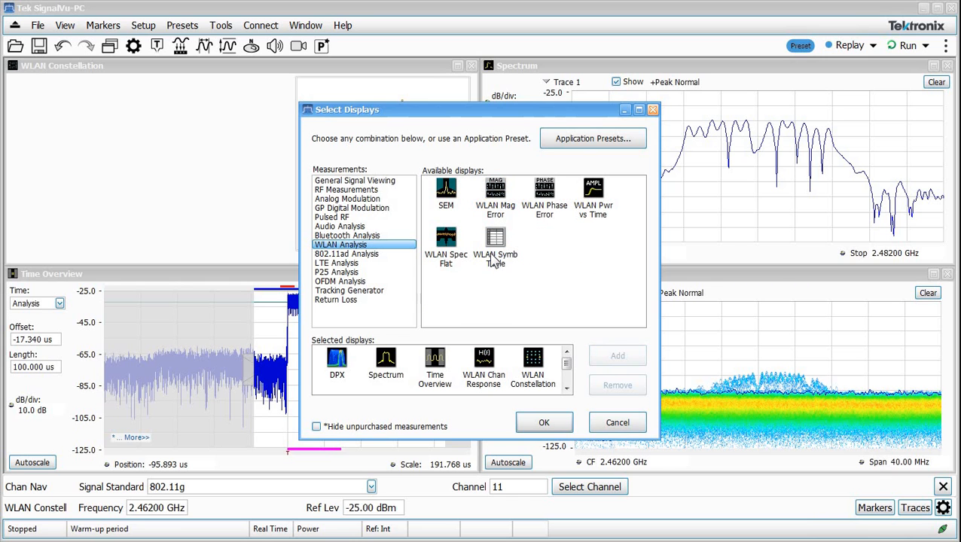
{"action": "left_click", "coordinate": [544, 422]}
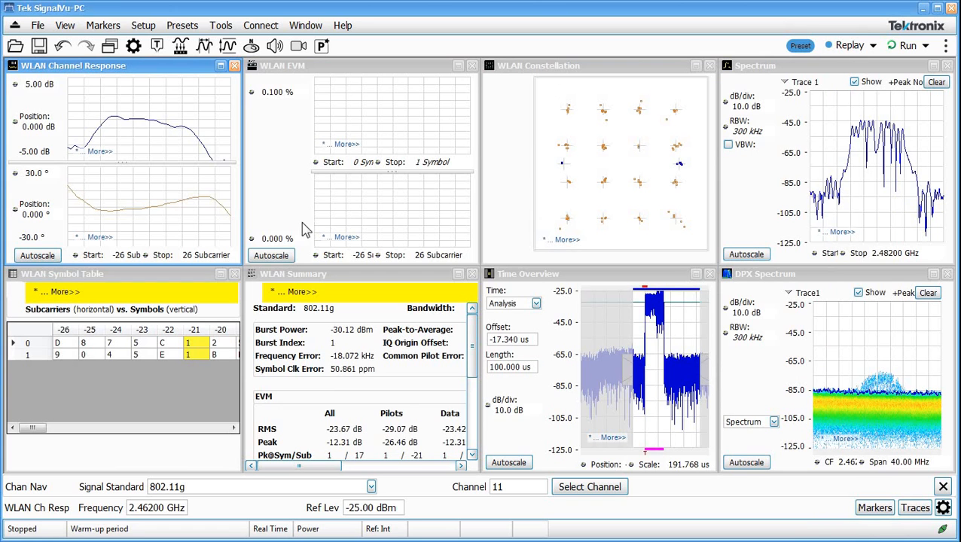
- Autoscale the WLAN EVM display so its error trace fits
{"action": "left_click", "coordinate": [271, 256]}
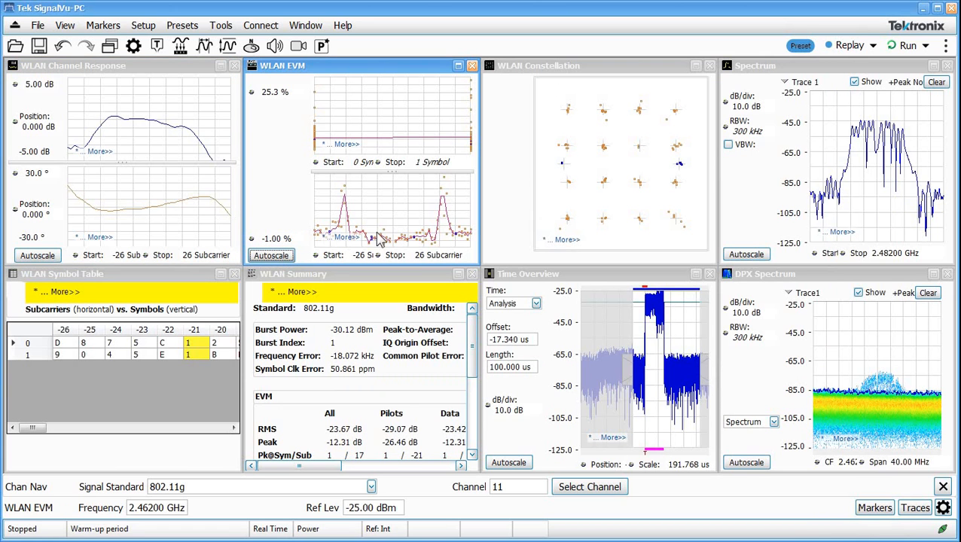
{"action": "mouse_move", "coordinate": [359, 194]}
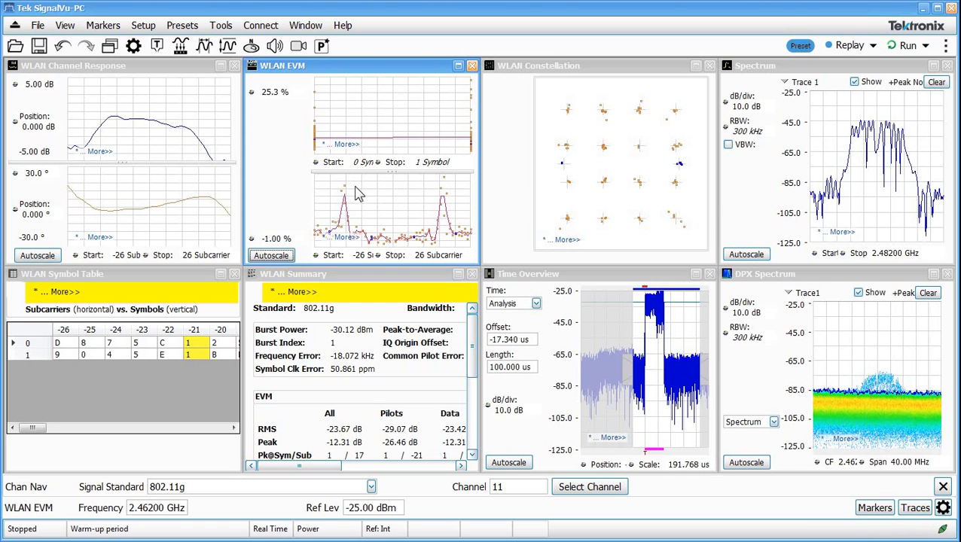
{"action": "mouse_move", "coordinate": [434, 232]}
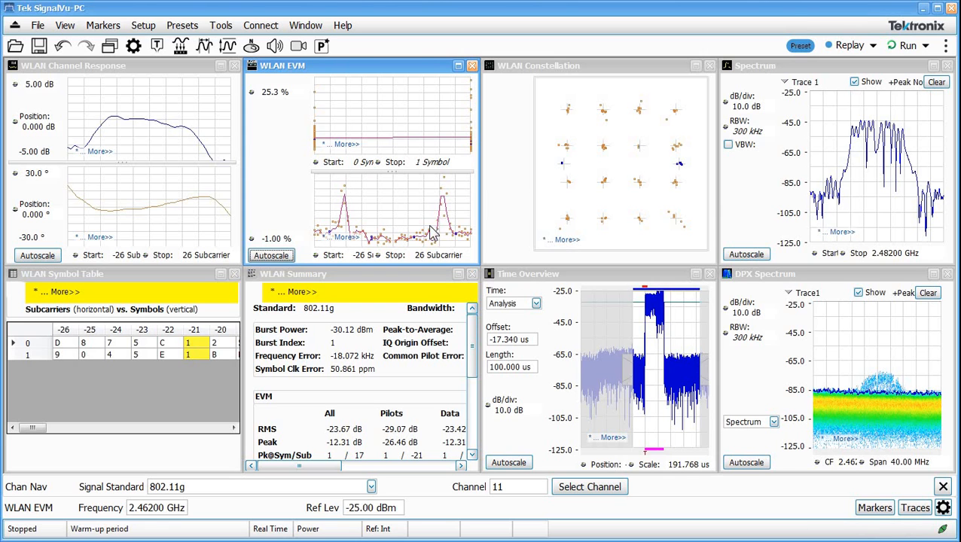
{"action": "mouse_move", "coordinate": [83, 189]}
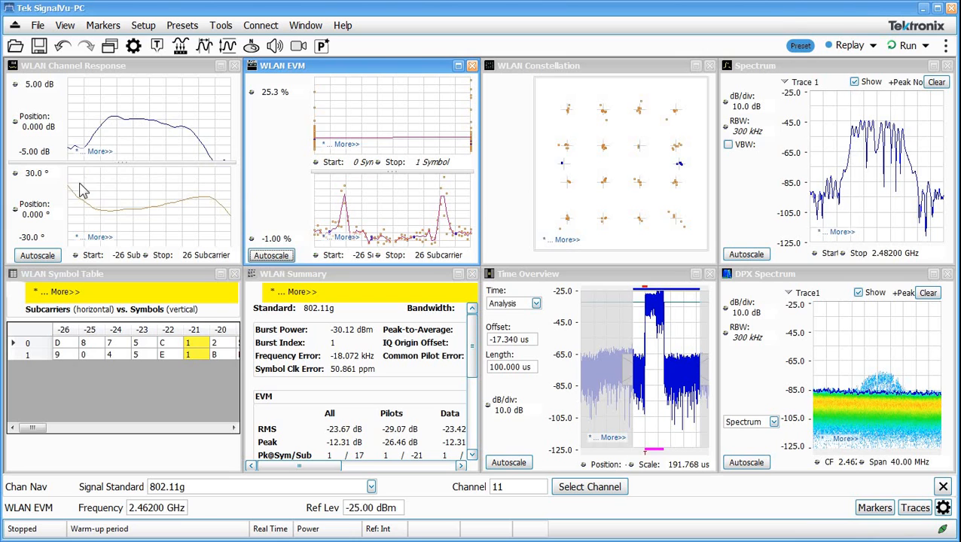
{"action": "mouse_move", "coordinate": [174, 247]}
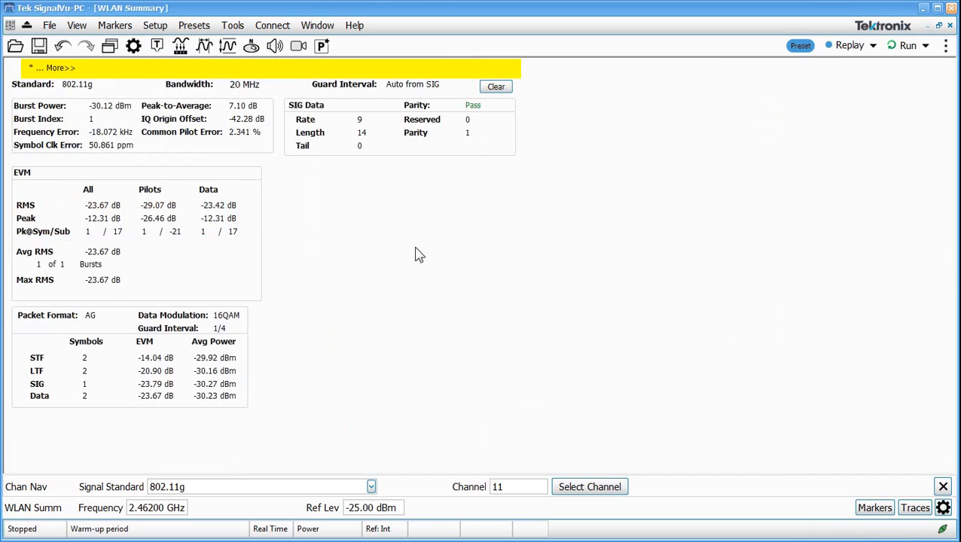
{"action": "mouse_move", "coordinate": [133, 124]}
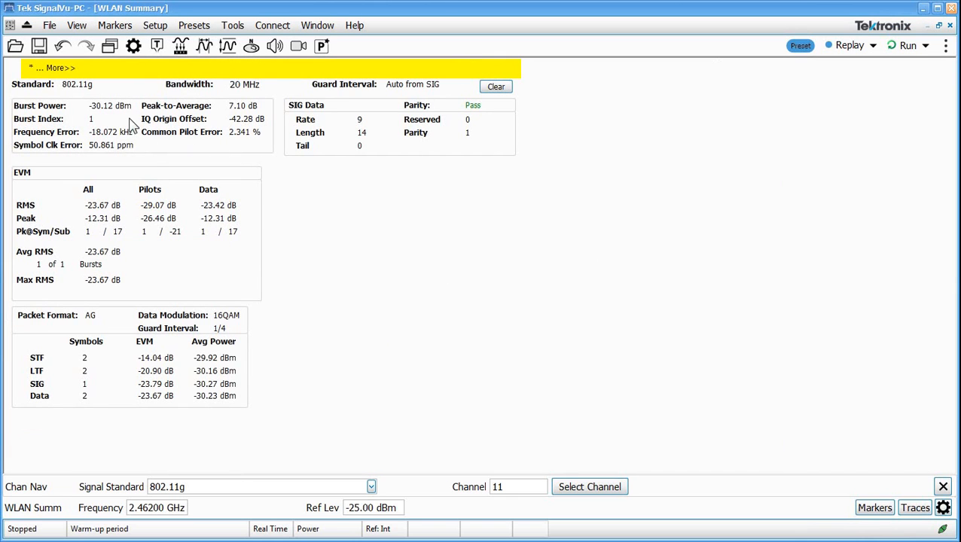
{"action": "mouse_move", "coordinate": [226, 133]}
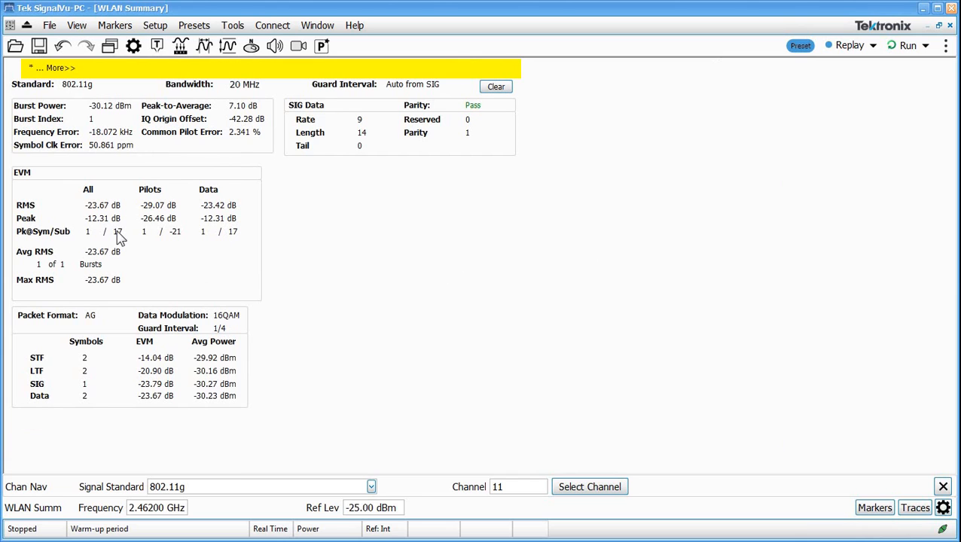
{"action": "mouse_move", "coordinate": [138, 325]}
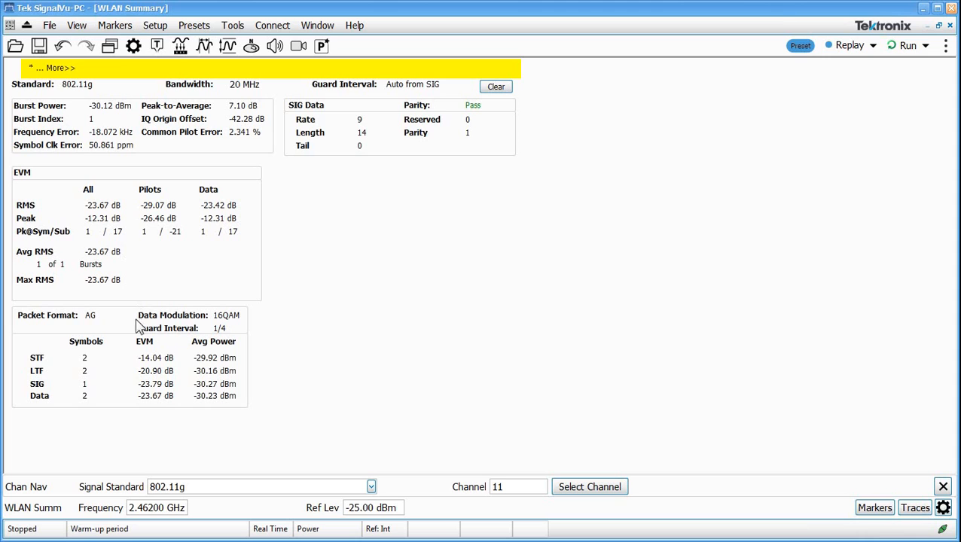
{"action": "mouse_move", "coordinate": [84, 326]}
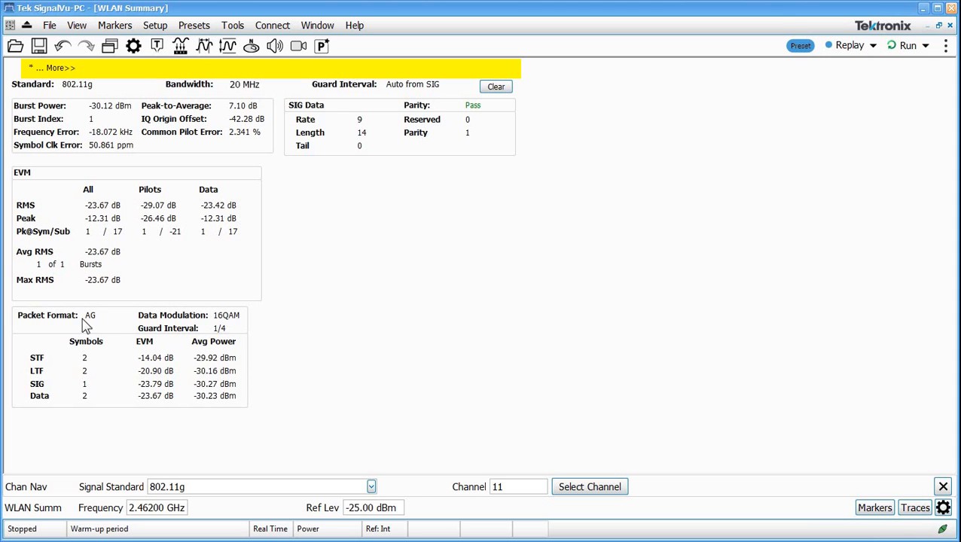
{"action": "mouse_move", "coordinate": [47, 374]}
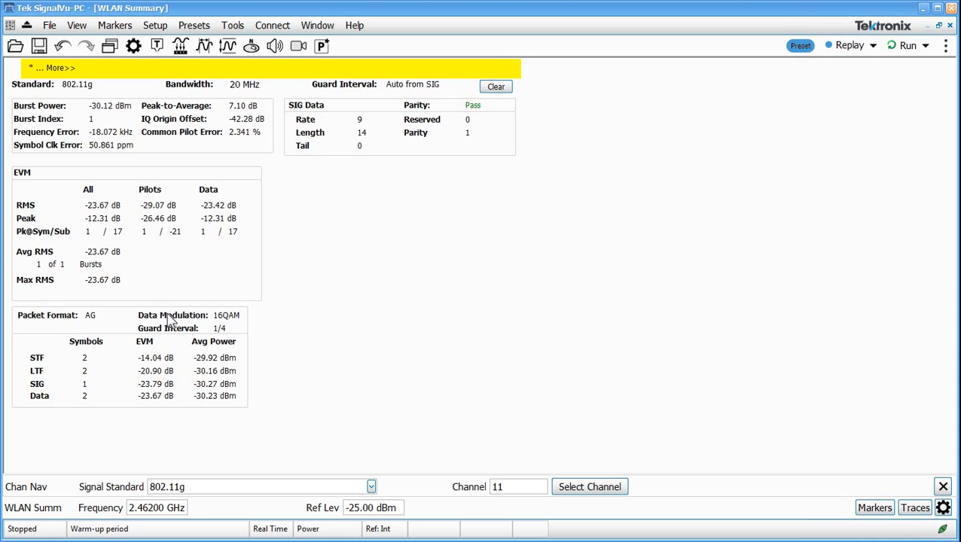
{"action": "mouse_move", "coordinate": [933, 39]}
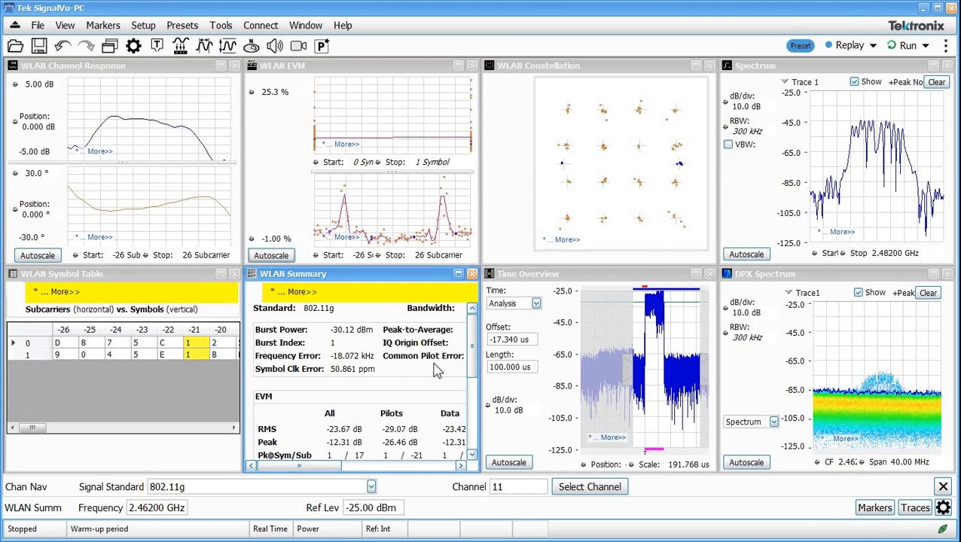
{"action": "mouse_move", "coordinate": [653, 273]}
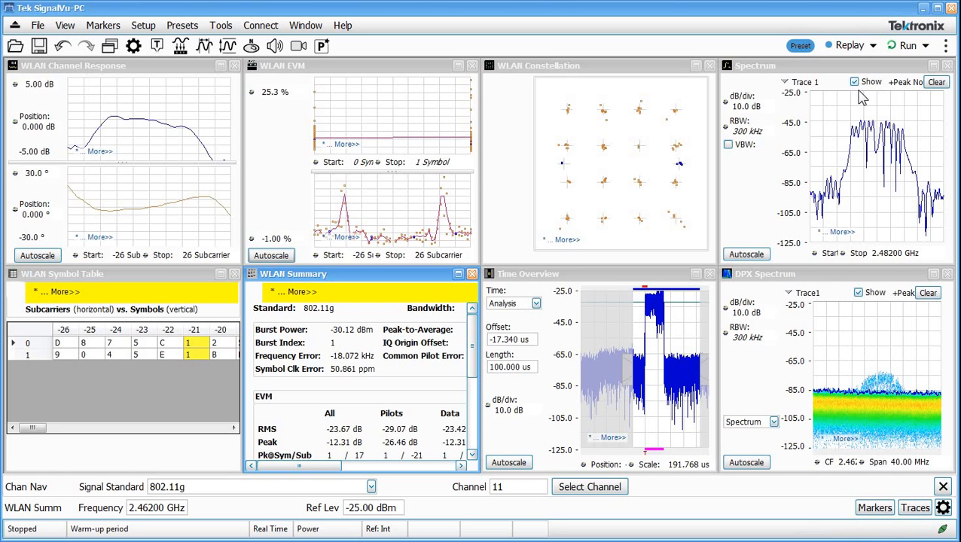
{"action": "mouse_move", "coordinate": [337, 105]}
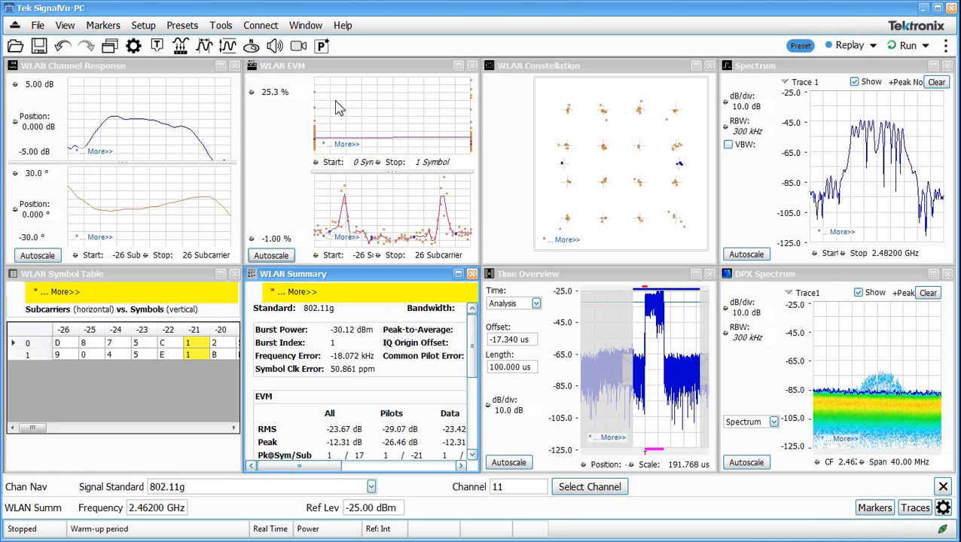
{"action": "mouse_move", "coordinate": [157, 61]}
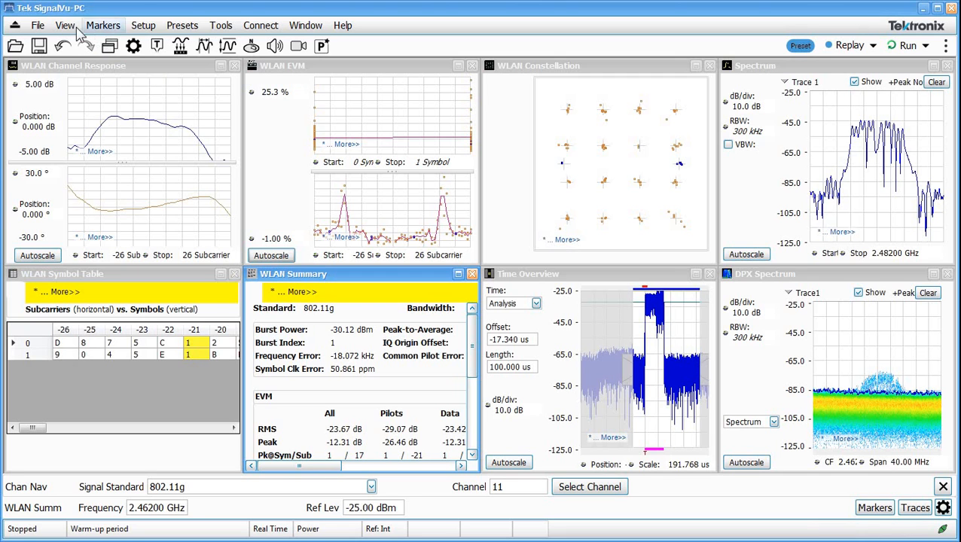
- Show the Replay toolbar from the View menu and step back to acquisition 30
{"action": "left_click", "coordinate": [65, 24]}
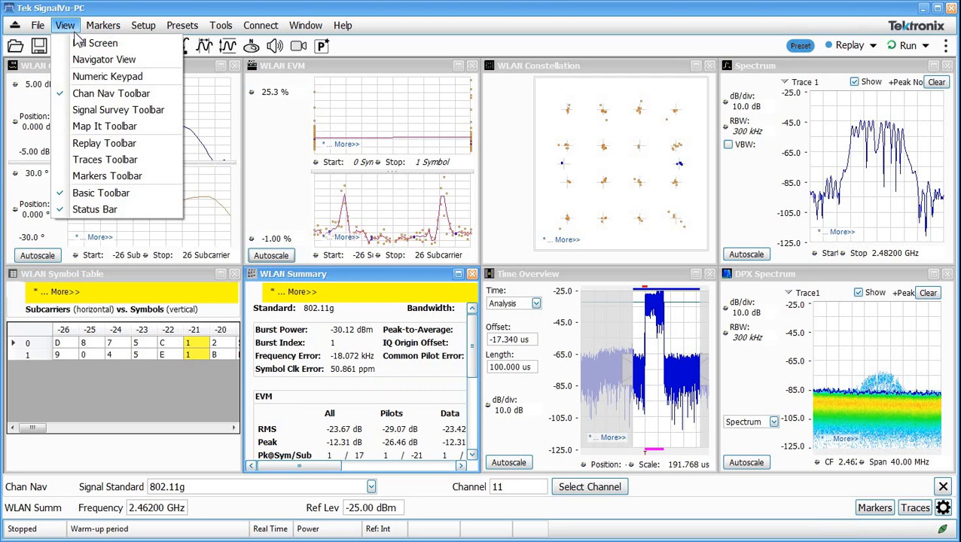
{"action": "mouse_move", "coordinate": [104, 143]}
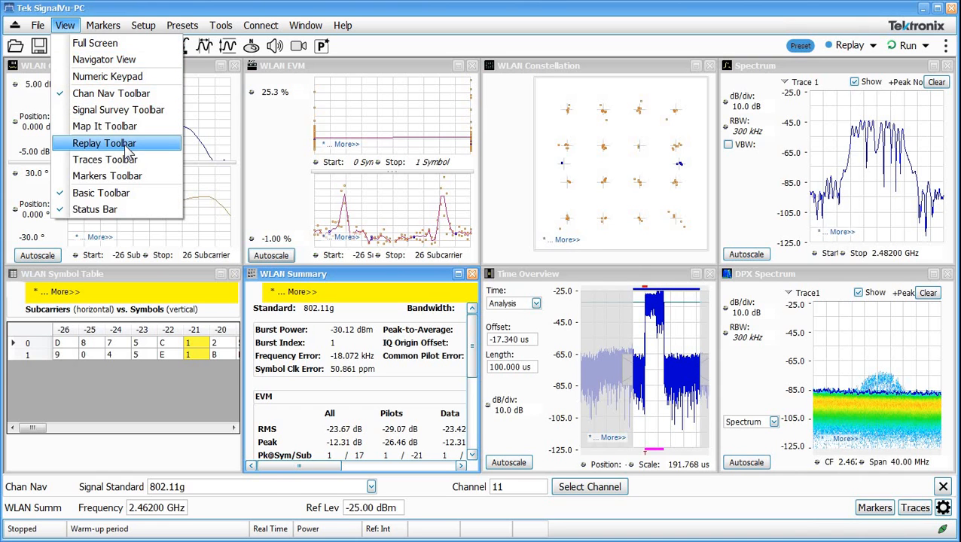
{"action": "left_click", "coordinate": [104, 143]}
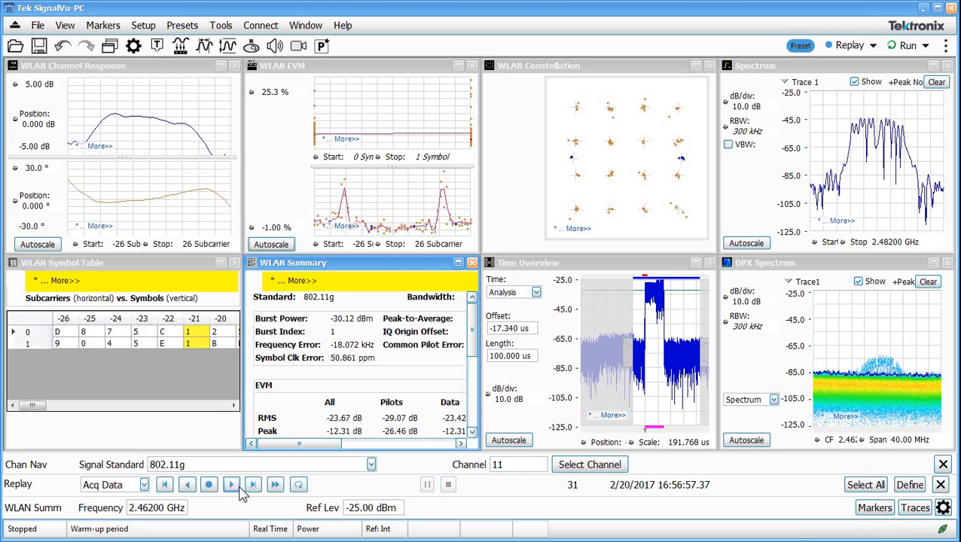
{"action": "mouse_move", "coordinate": [209, 485]}
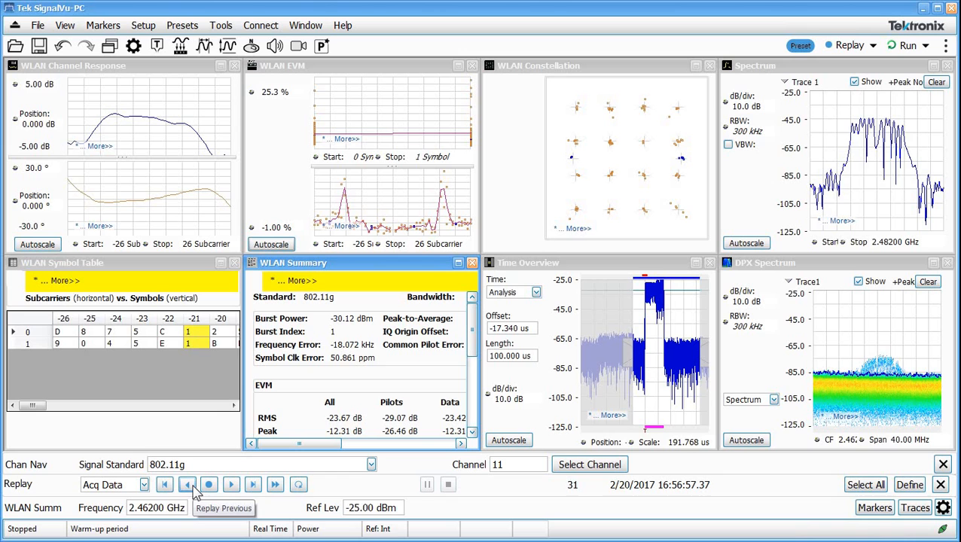
{"action": "mouse_move", "coordinate": [166, 484]}
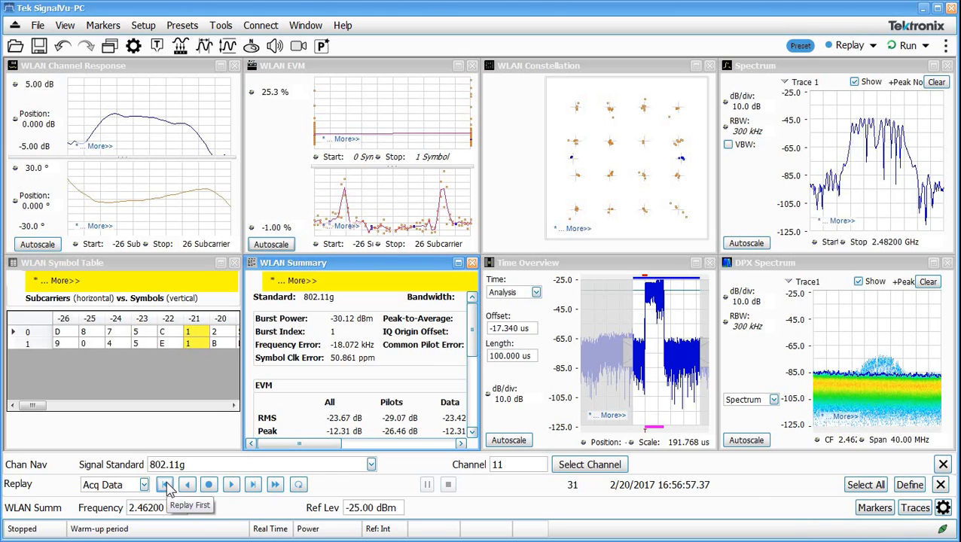
{"action": "mouse_move", "coordinate": [337, 490]}
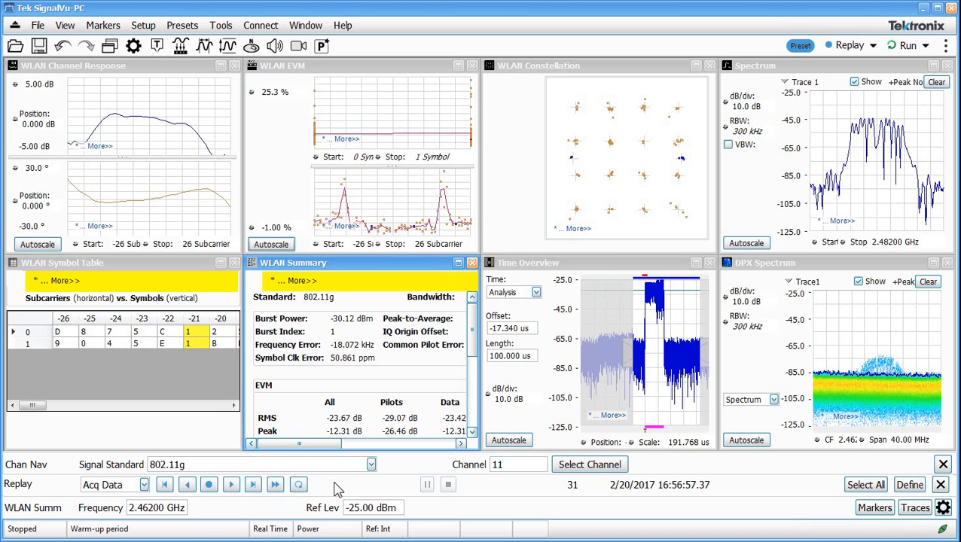
{"action": "mouse_move", "coordinate": [588, 495]}
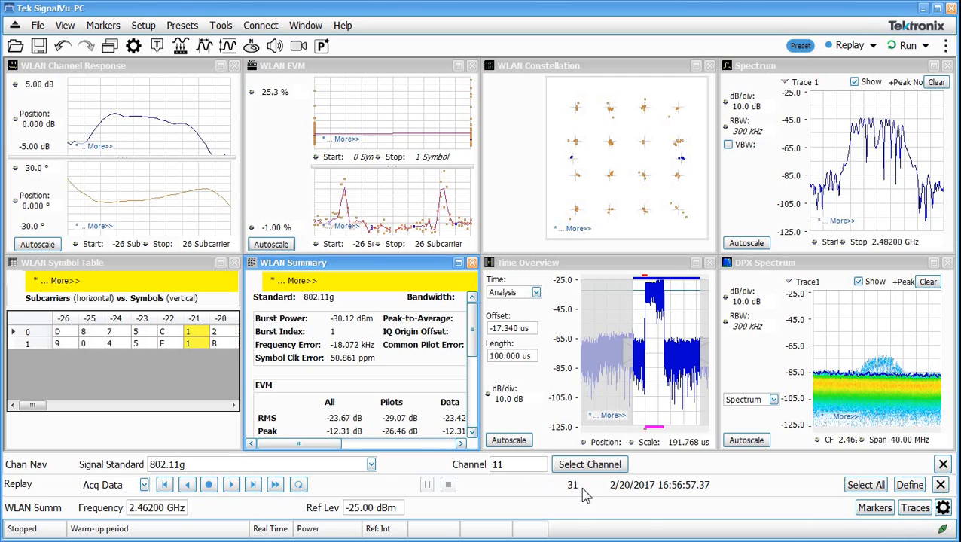
{"action": "mouse_move", "coordinate": [223, 475]}
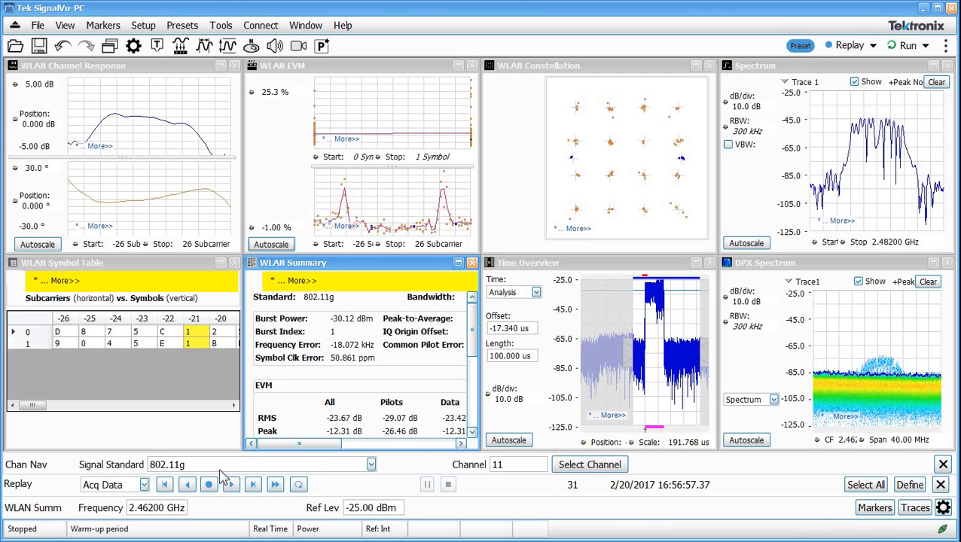
{"action": "mouse_move", "coordinate": [187, 485]}
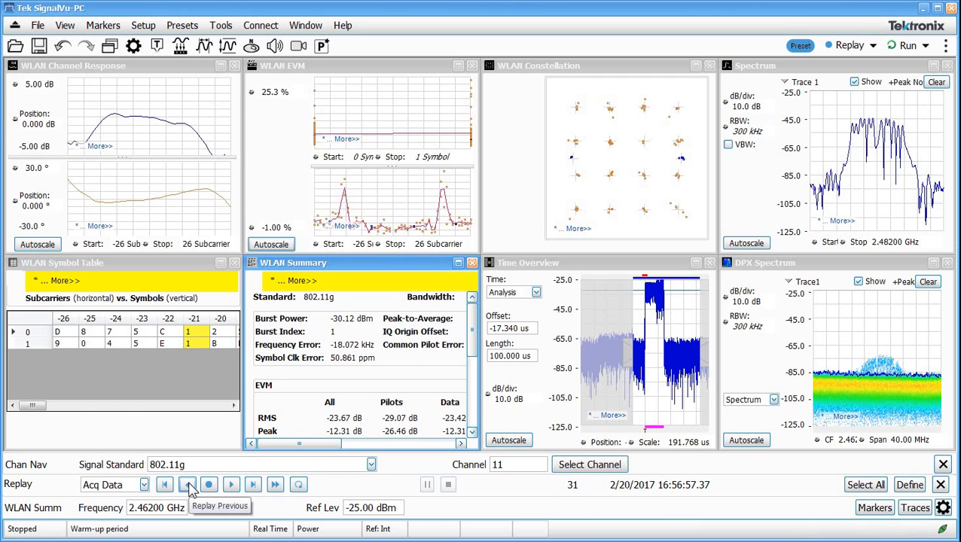
{"action": "left_click", "coordinate": [186, 484]}
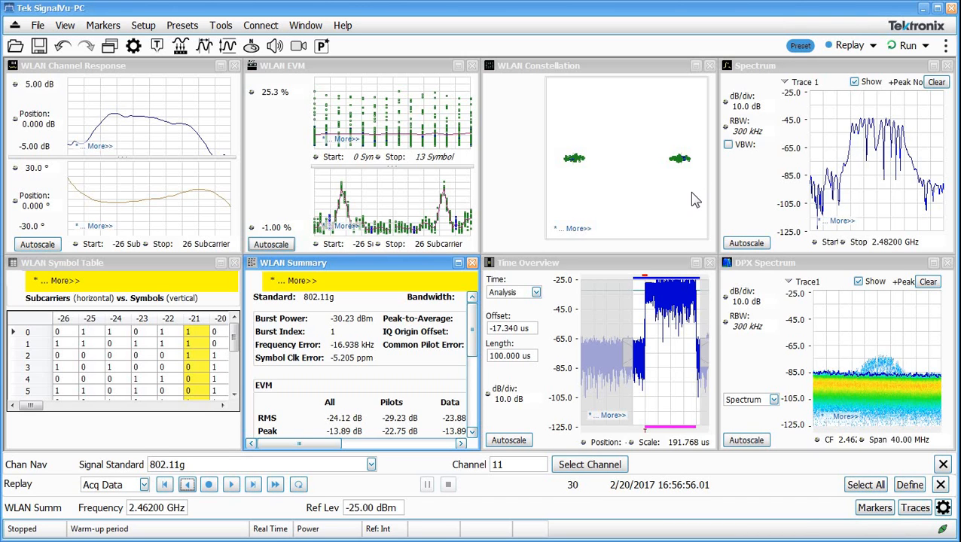
{"action": "mouse_move", "coordinate": [601, 202]}
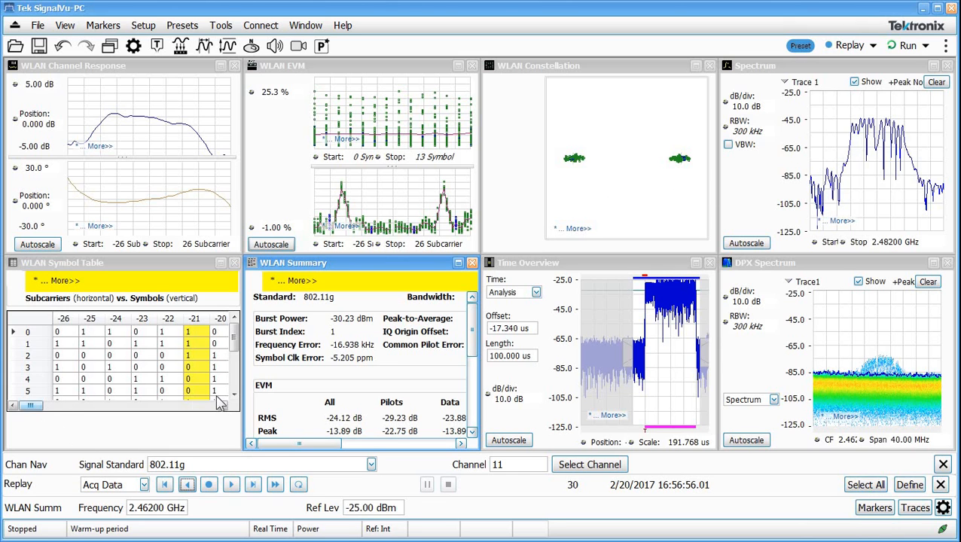
{"action": "scroll", "scroll_direction": "down", "scroll_amount": 3}
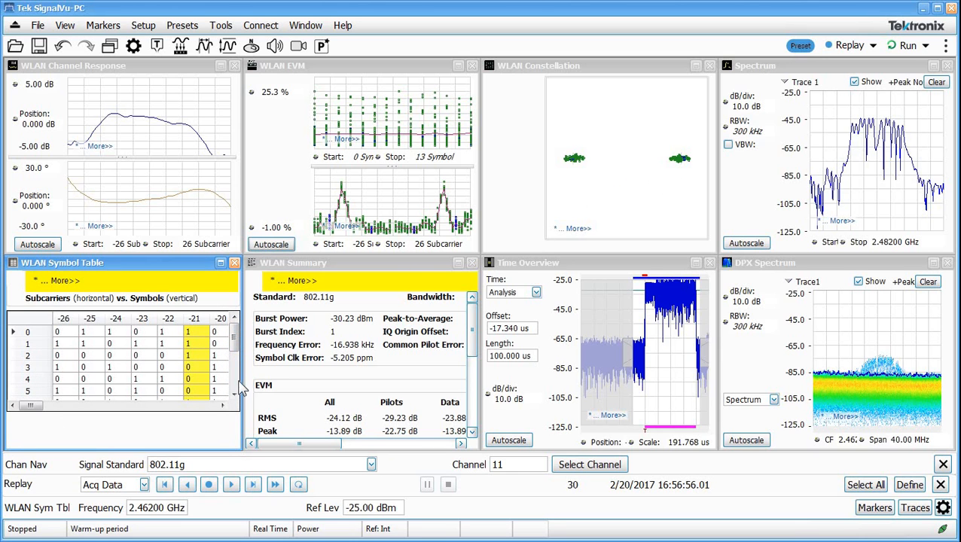
{"action": "mouse_move", "coordinate": [187, 485]}
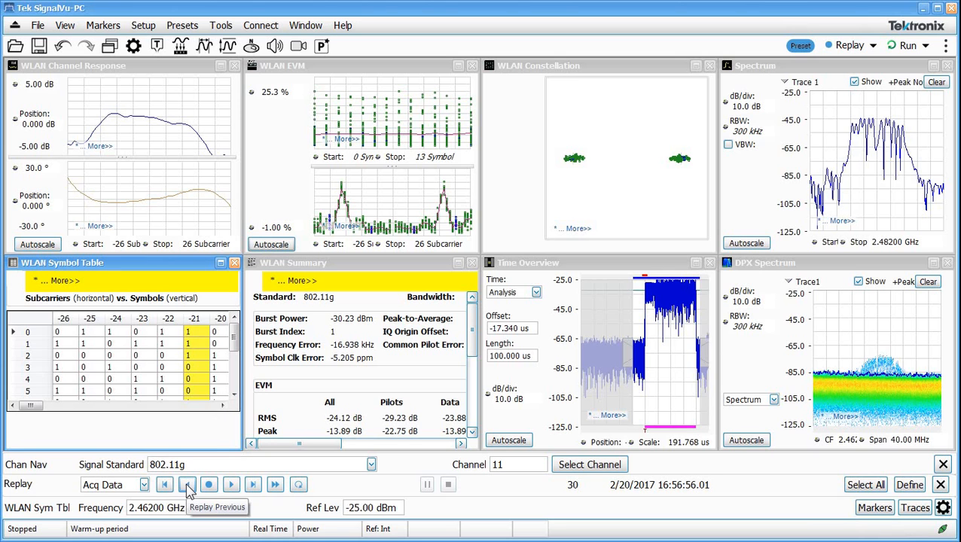
- Step back through the acquisitions toward 22-24, then jump forward to the latest acquisition
{"action": "left_click", "coordinate": [186, 485]}
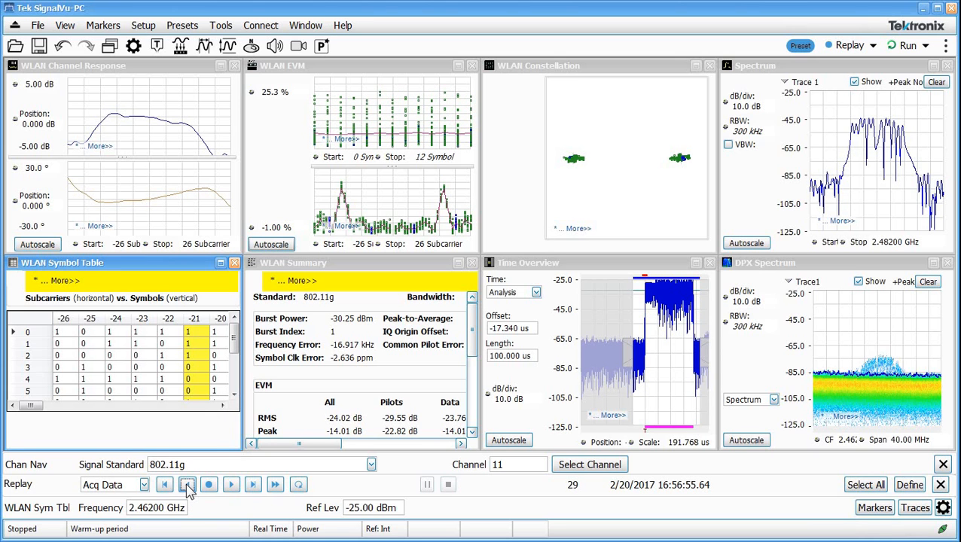
{"action": "left_click", "coordinate": [164, 485]}
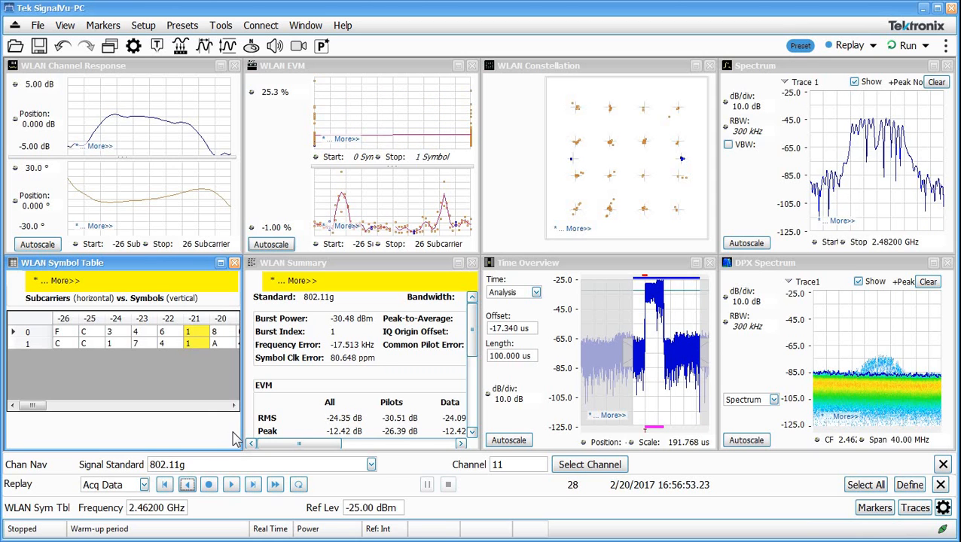
{"action": "left_click", "coordinate": [187, 485]}
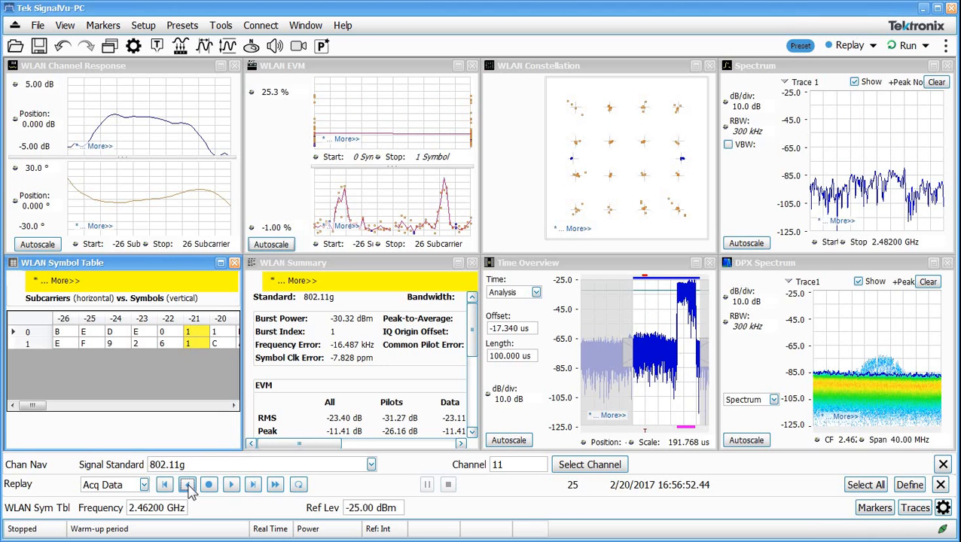
{"action": "left_click", "coordinate": [186, 484]}
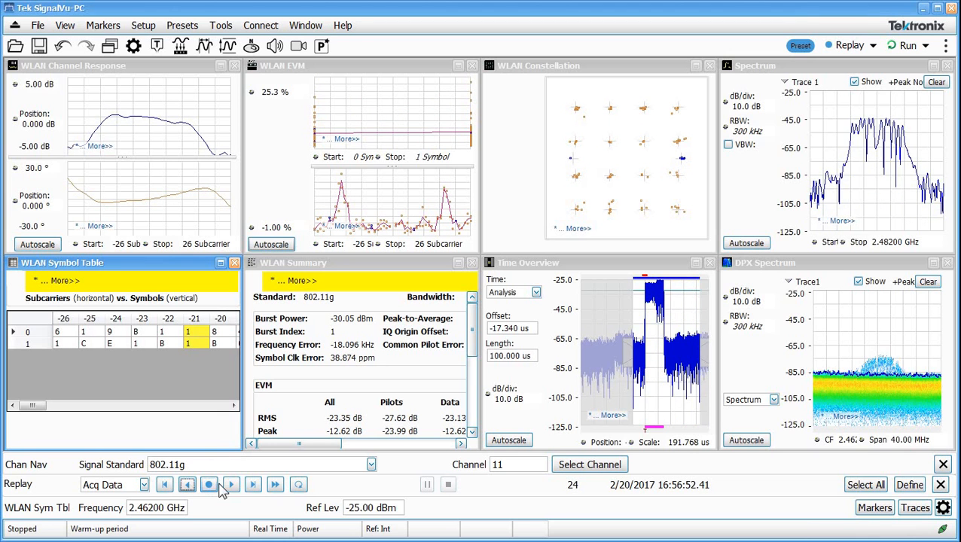
{"action": "left_click", "coordinate": [232, 485]}
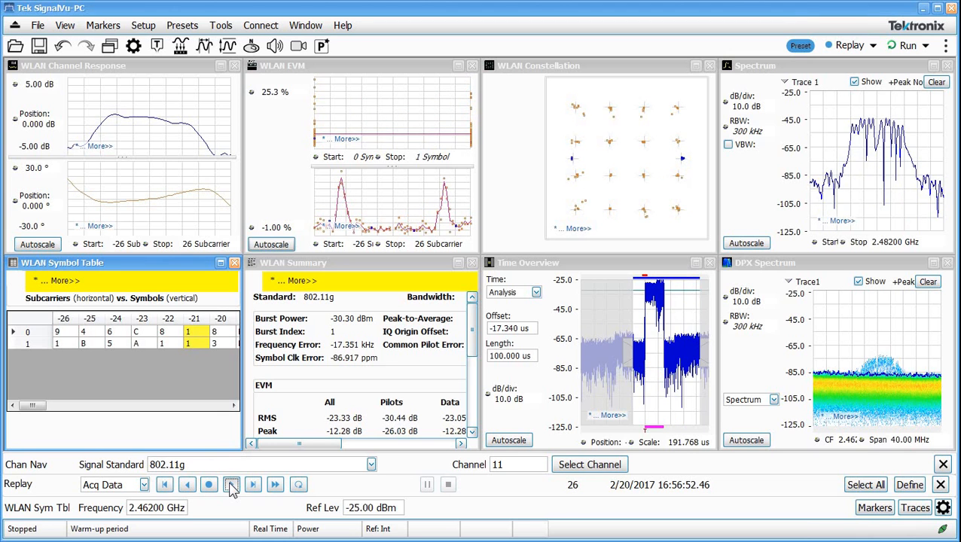
{"action": "left_click", "coordinate": [232, 484]}
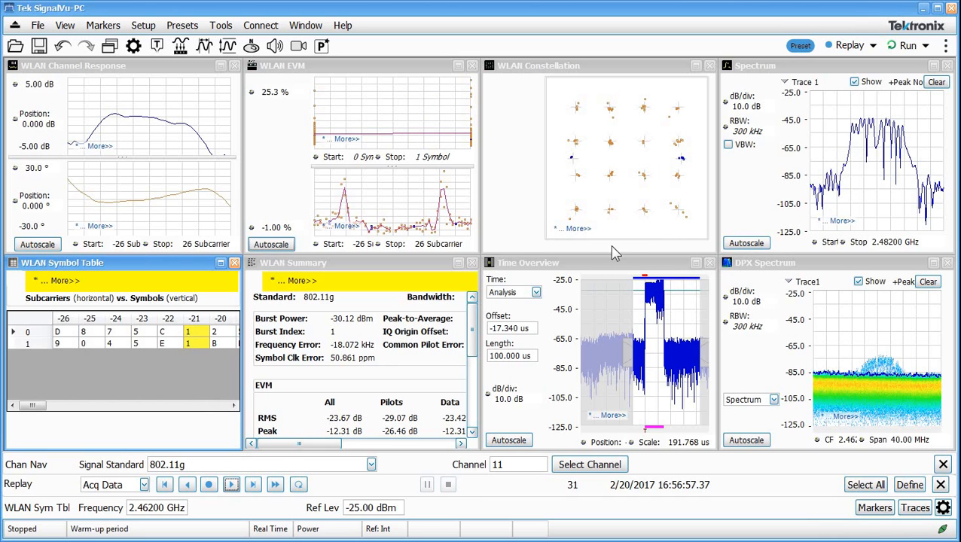
{"action": "mouse_move", "coordinate": [255, 308]}
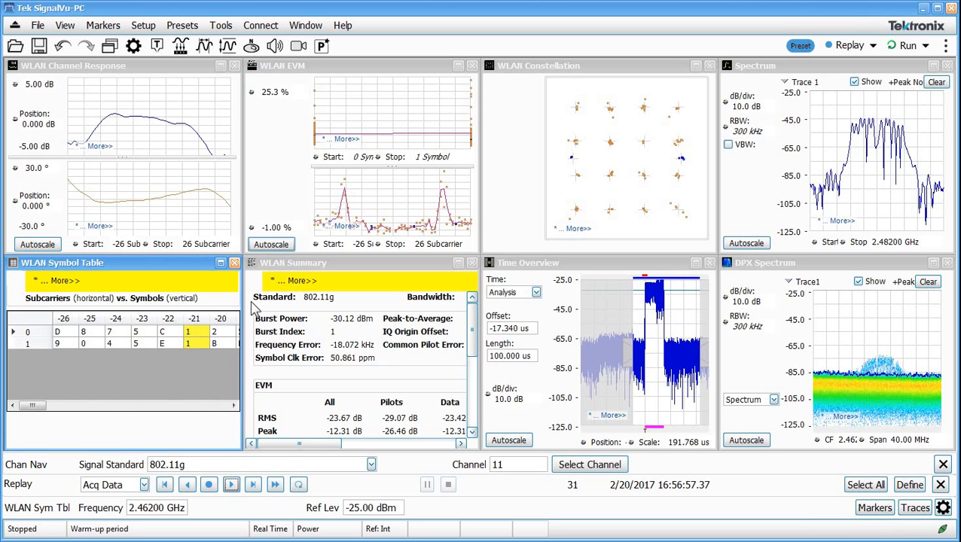
{"action": "mouse_move", "coordinate": [669, 155]}
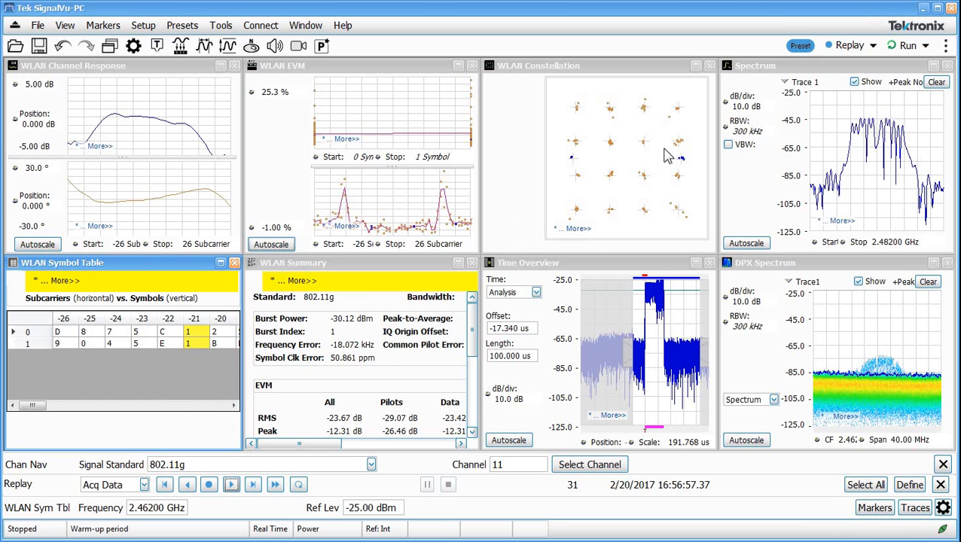
{"action": "mouse_move", "coordinate": [569, 188]}
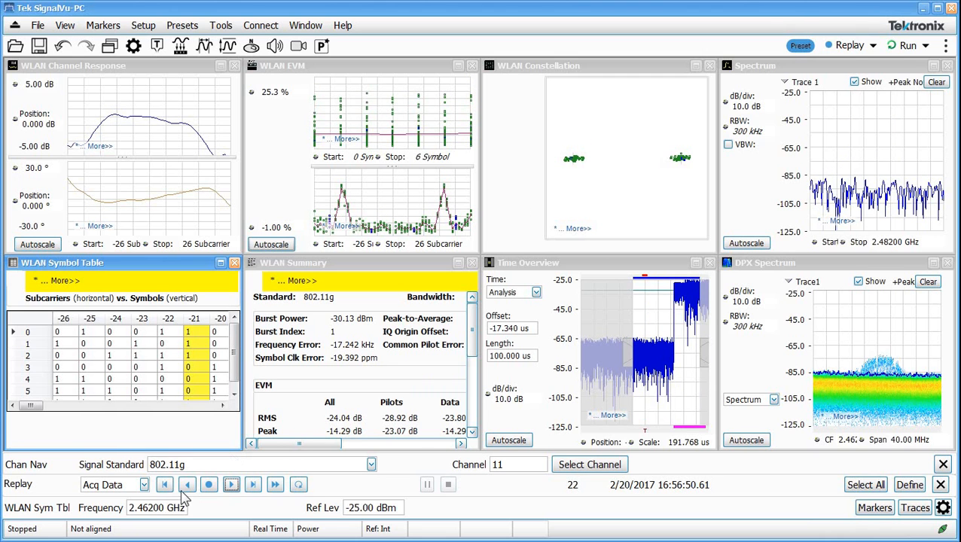
- Step back to replayed acquisition 20 with its dense 64QAM constellation
{"action": "left_click", "coordinate": [186, 485]}
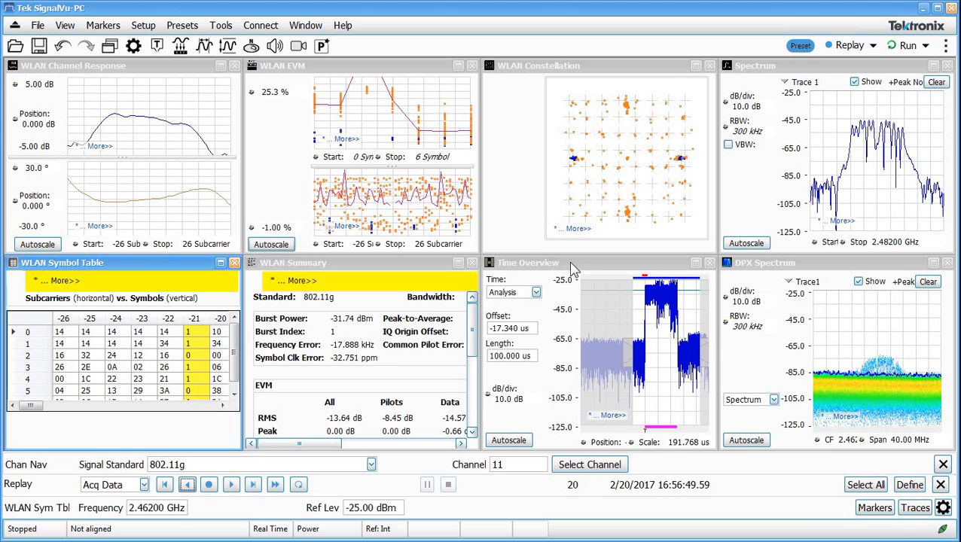
{"action": "mouse_move", "coordinate": [574, 220]}
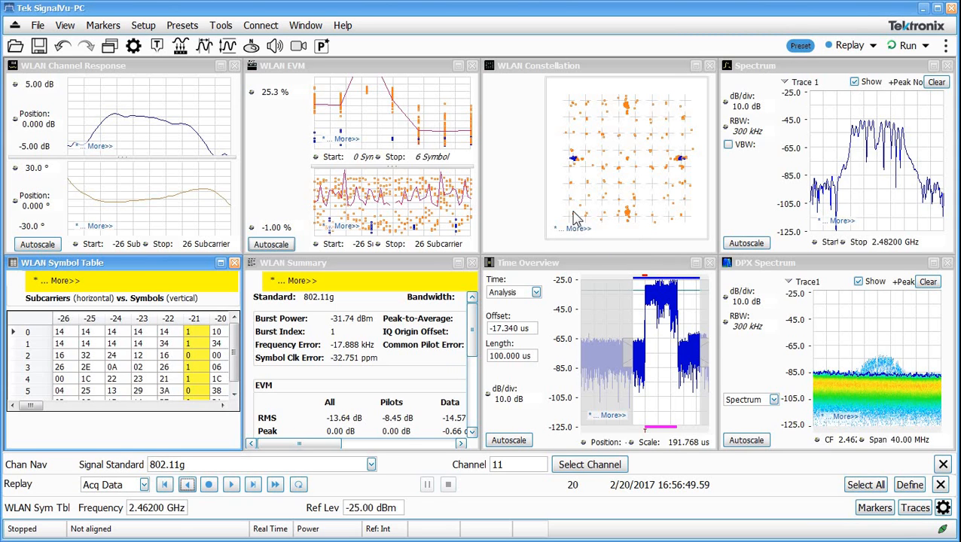
{"action": "mouse_move", "coordinate": [605, 143]}
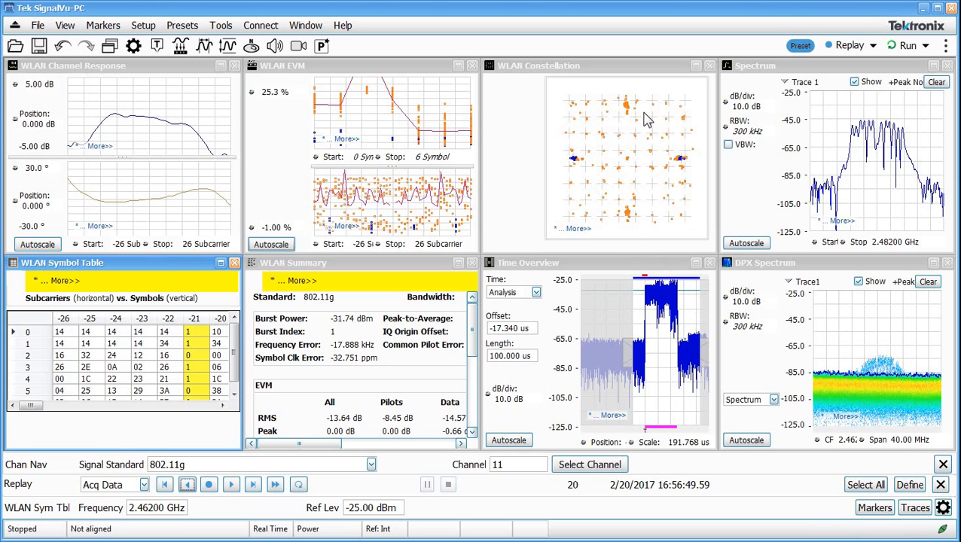
{"action": "mouse_move", "coordinate": [639, 124]}
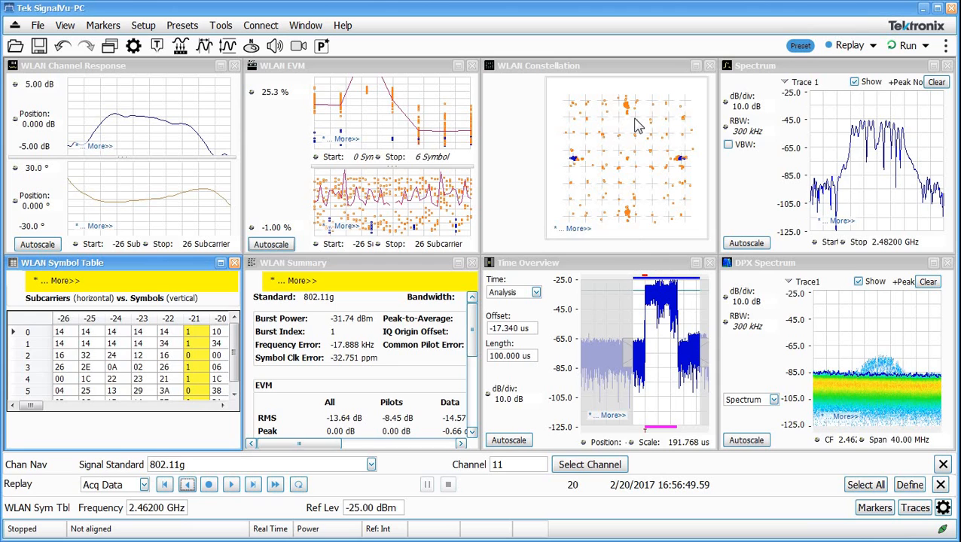
{"action": "mouse_move", "coordinate": [610, 102]}
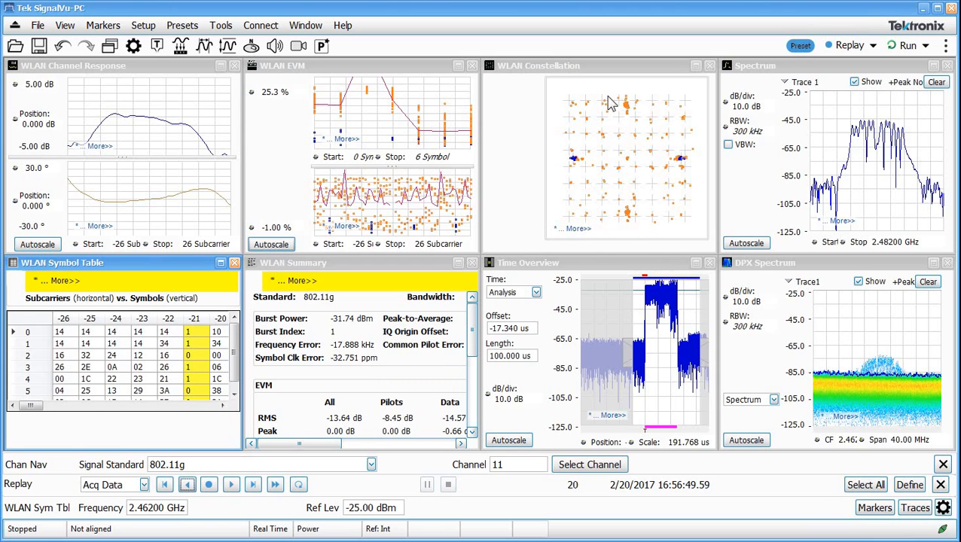
{"action": "mouse_move", "coordinate": [503, 240]}
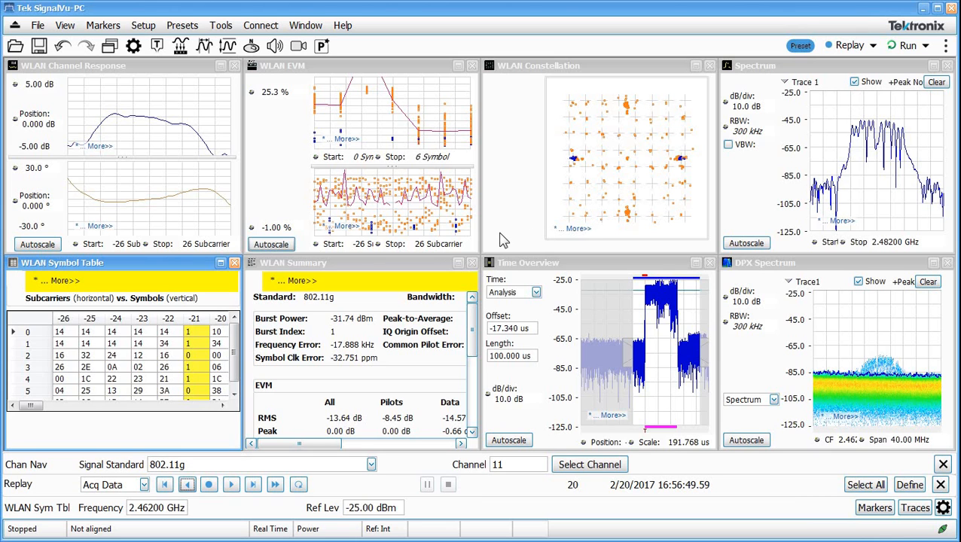
{"action": "mouse_move", "coordinate": [671, 318]}
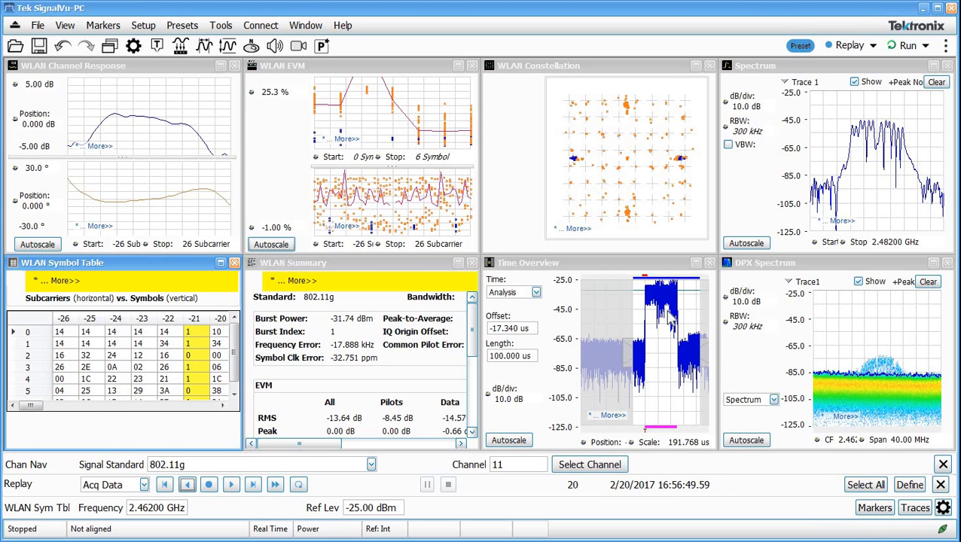
{"action": "mouse_move", "coordinate": [679, 310]}
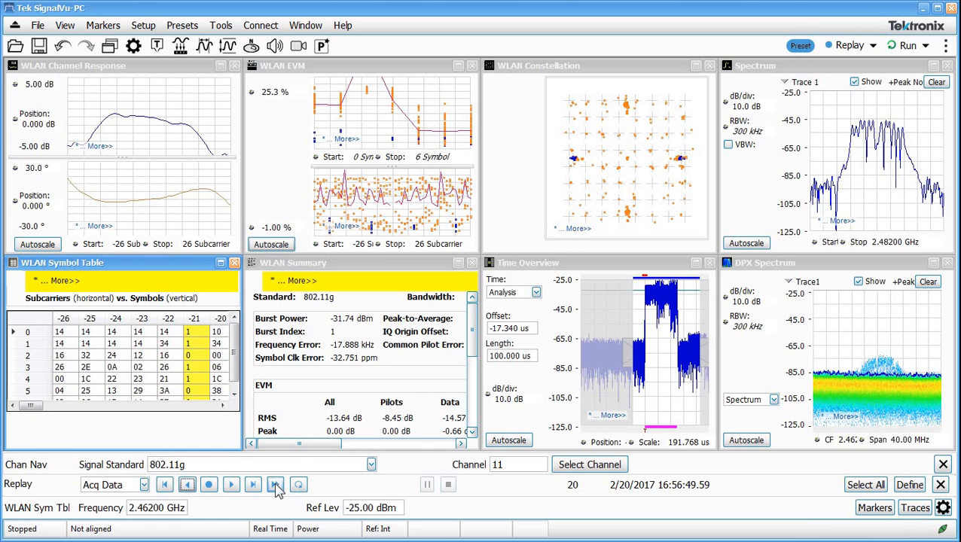
{"action": "mouse_move", "coordinate": [276, 484]}
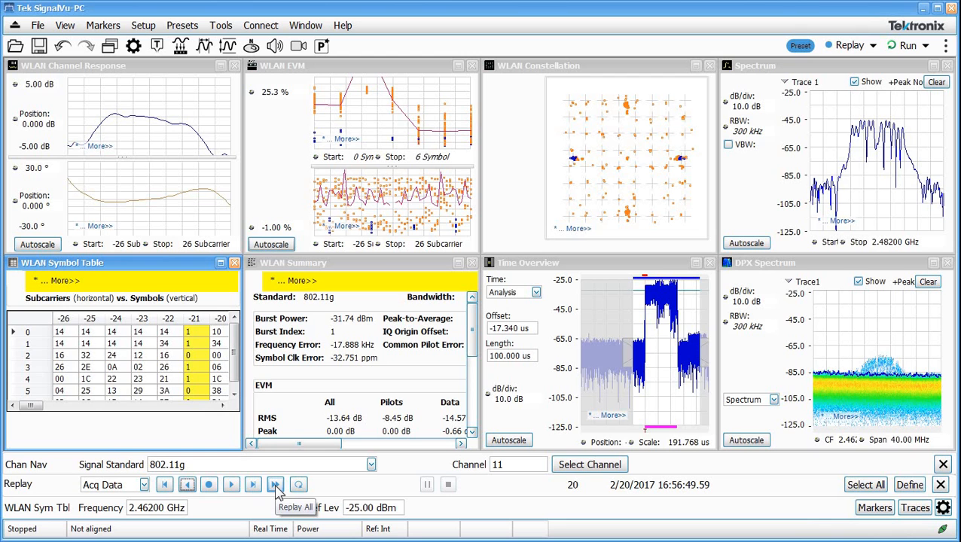
- Replay all stored acquisitions 1 to 31, ending on acquisition 31
{"action": "left_click", "coordinate": [276, 484]}
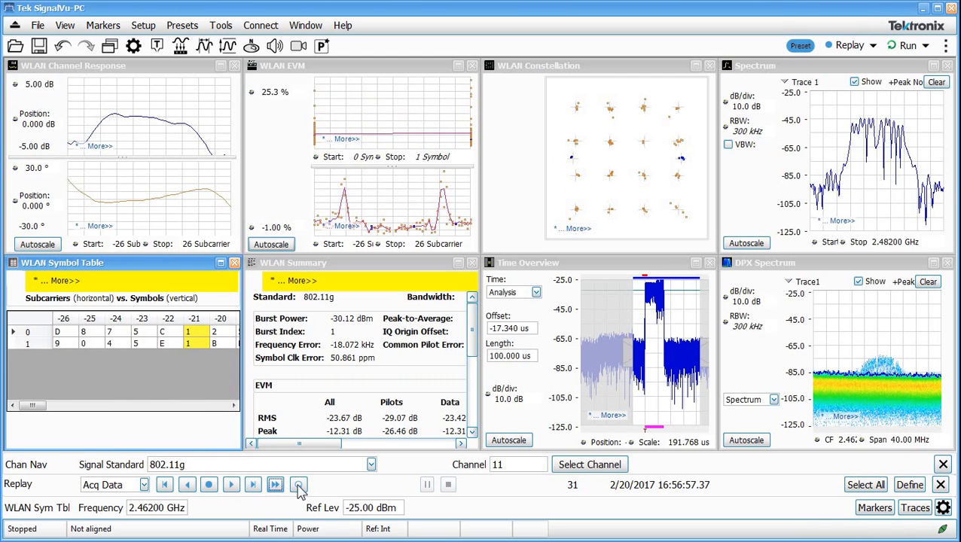
{"action": "left_click", "coordinate": [298, 485]}
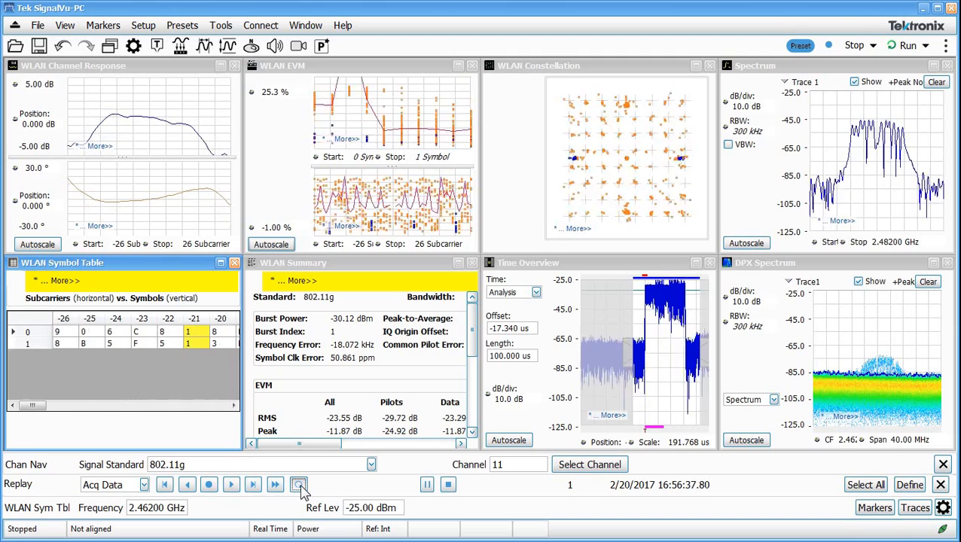
{"action": "left_click", "coordinate": [298, 484]}
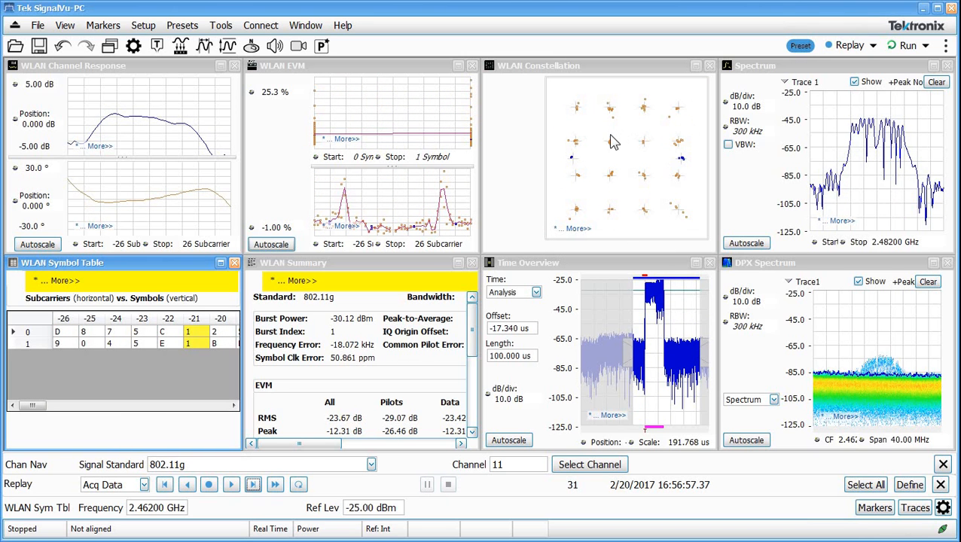
{"action": "mouse_move", "coordinate": [629, 156]}
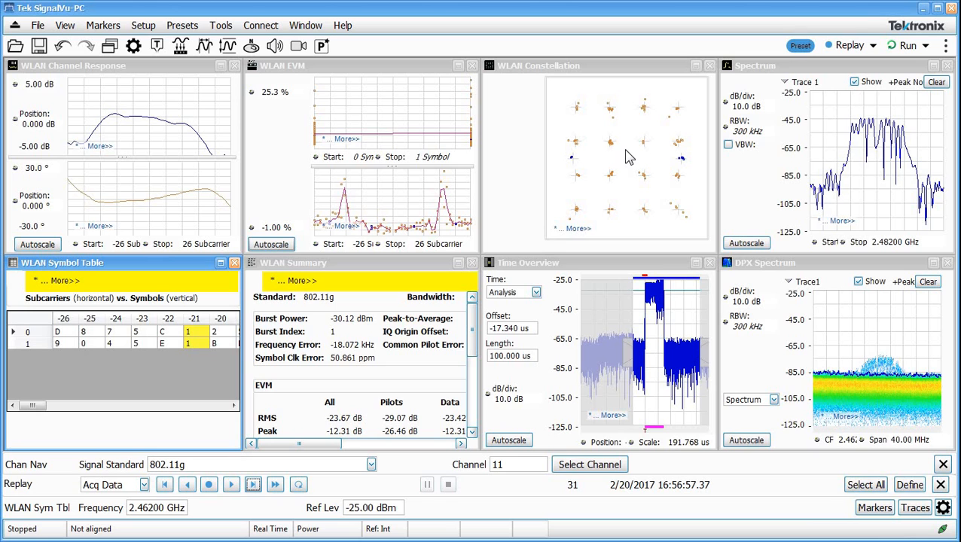
{"action": "mouse_move", "coordinate": [826, 331]}
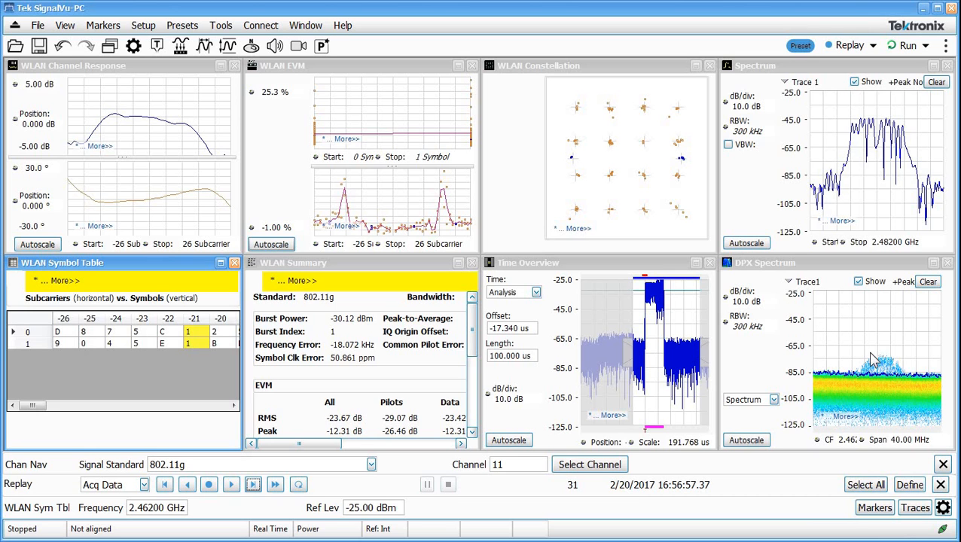
{"action": "mouse_move", "coordinate": [876, 427]}
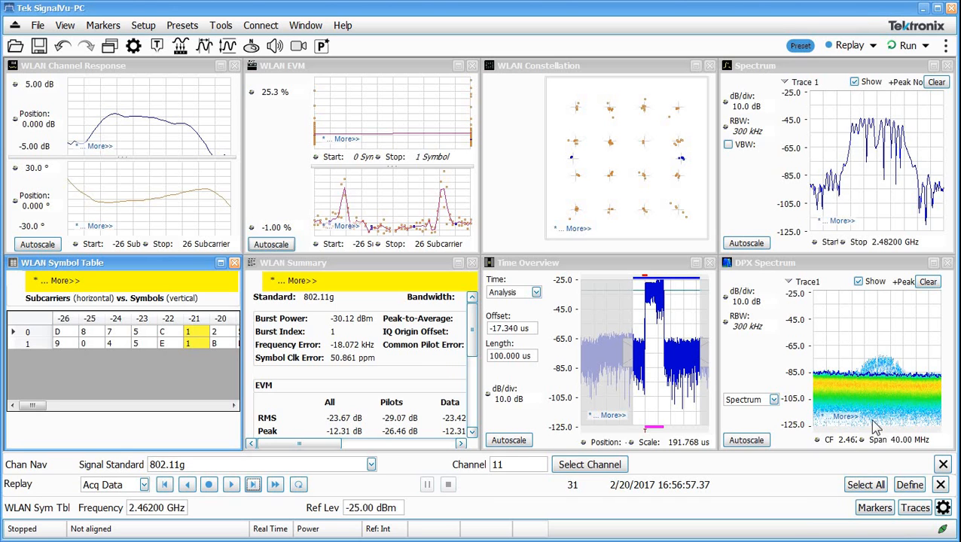
{"action": "mouse_move", "coordinate": [675, 473]}
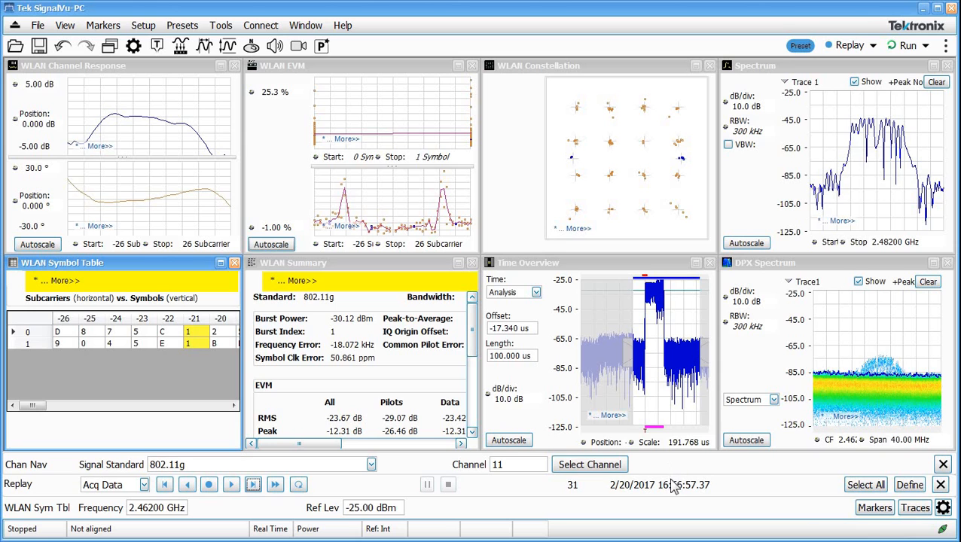
{"action": "mouse_move", "coordinate": [638, 326]}
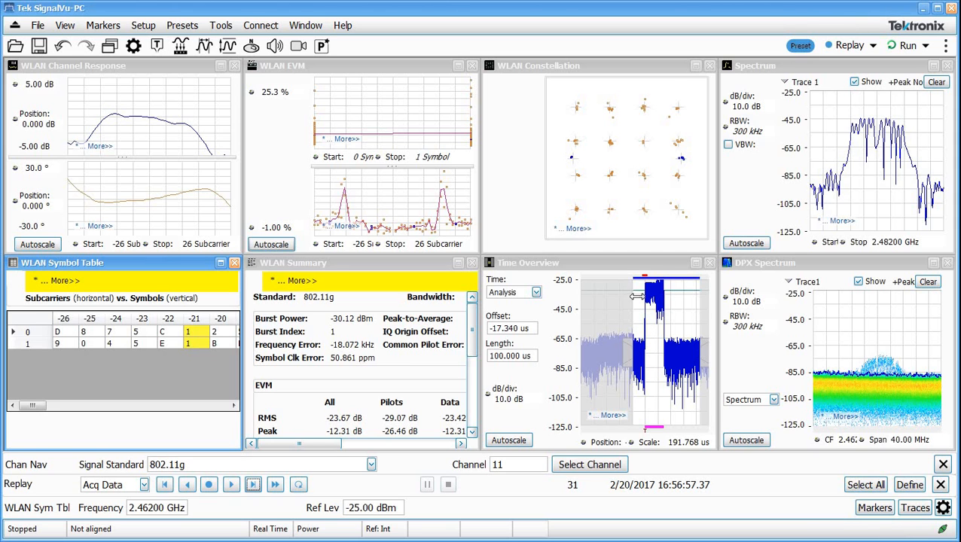
{"action": "mouse_move", "coordinate": [685, 305]}
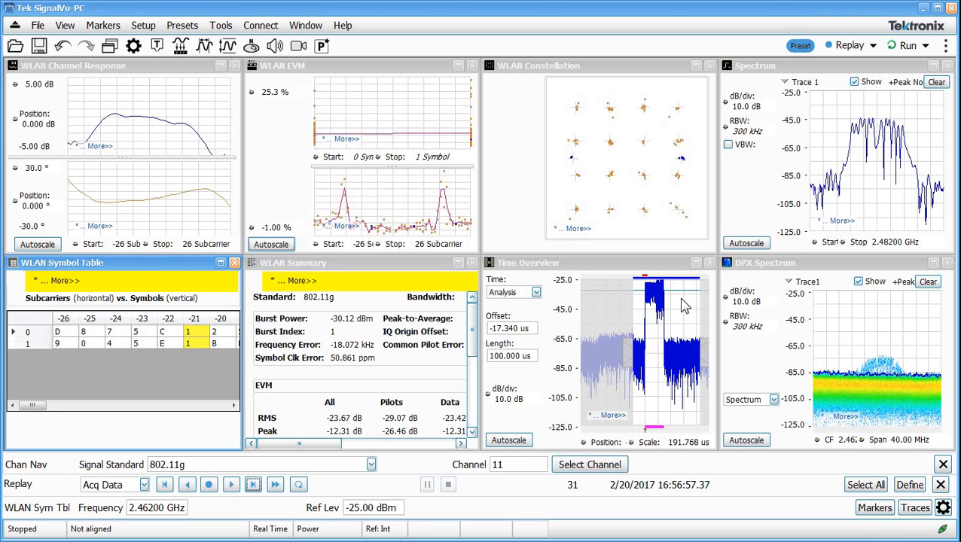
{"action": "mouse_move", "coordinate": [610, 205]}
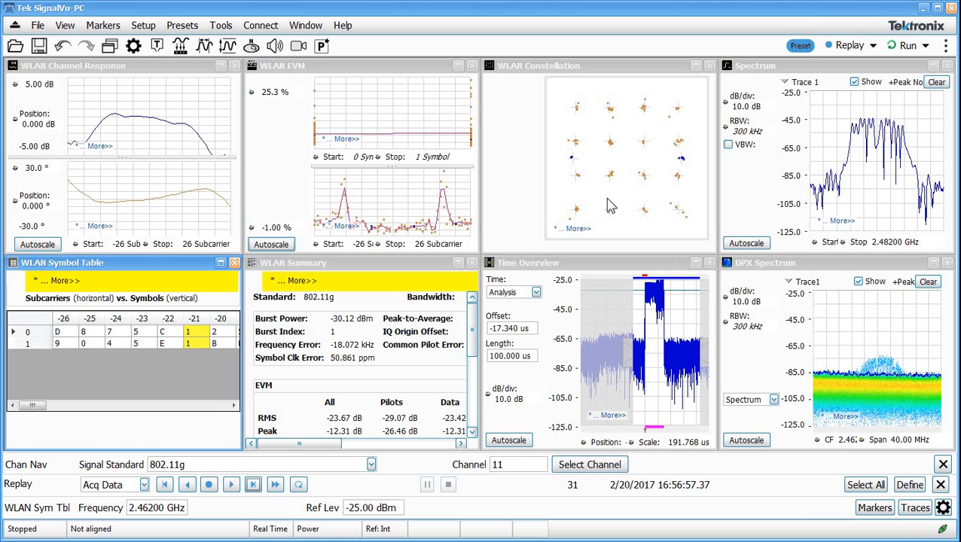
{"action": "mouse_move", "coordinate": [143, 44]}
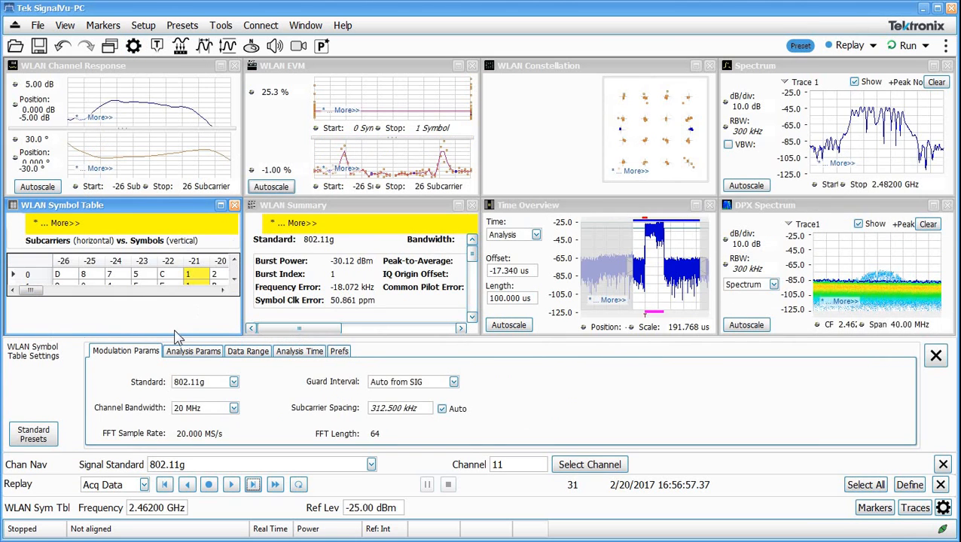
{"action": "mouse_move", "coordinate": [207, 398]}
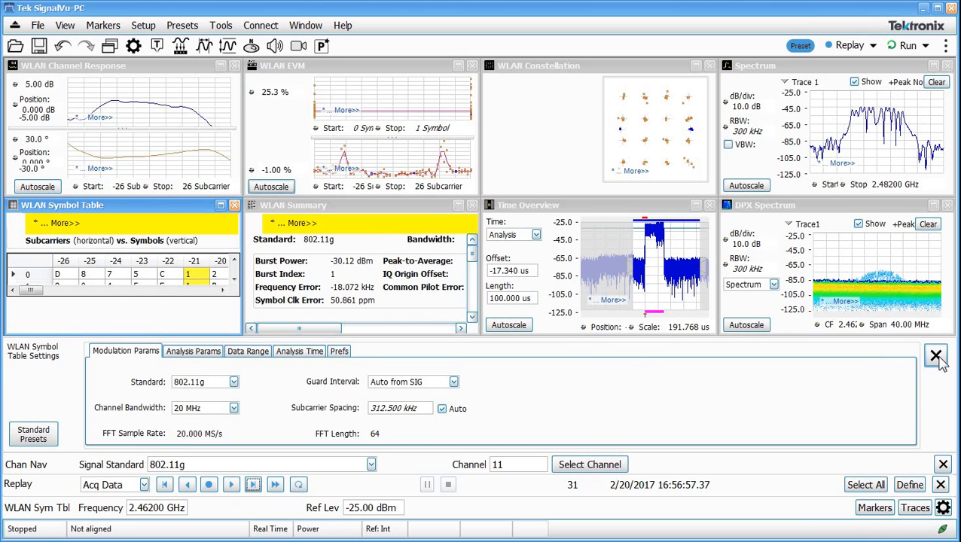
{"action": "left_click", "coordinate": [937, 355]}
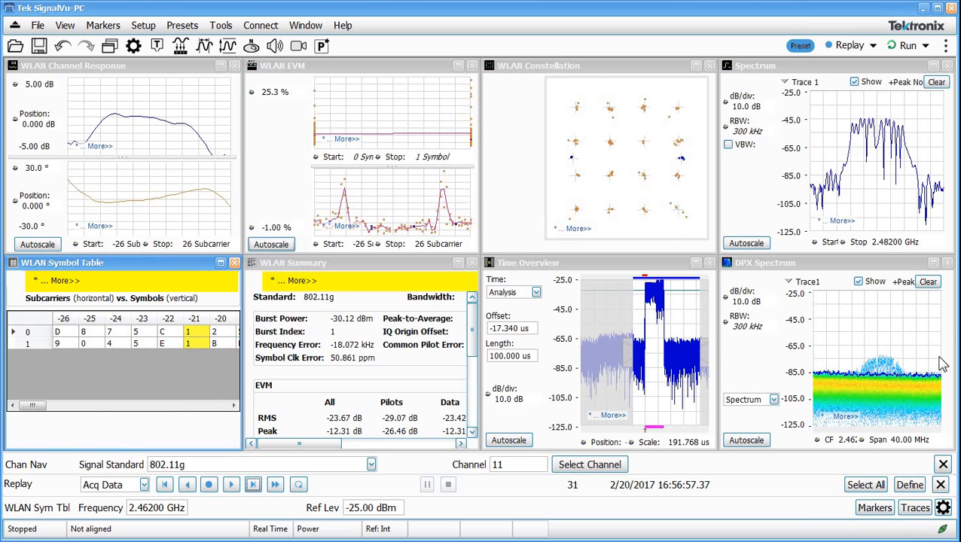